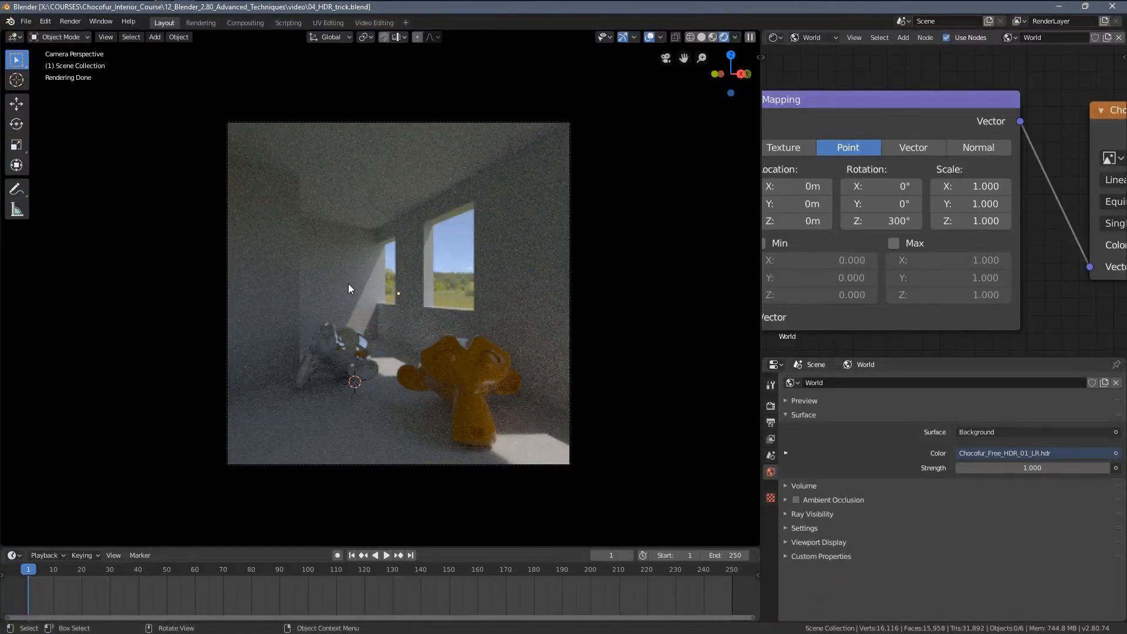
mouse_move(513, 278)
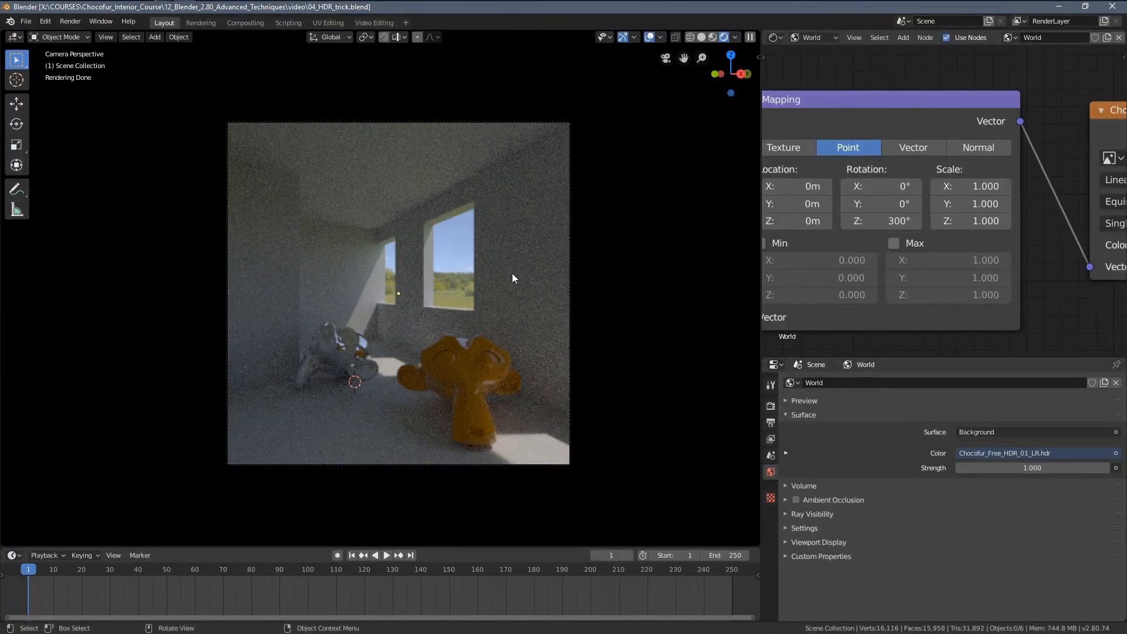
mouse_move(468, 357)
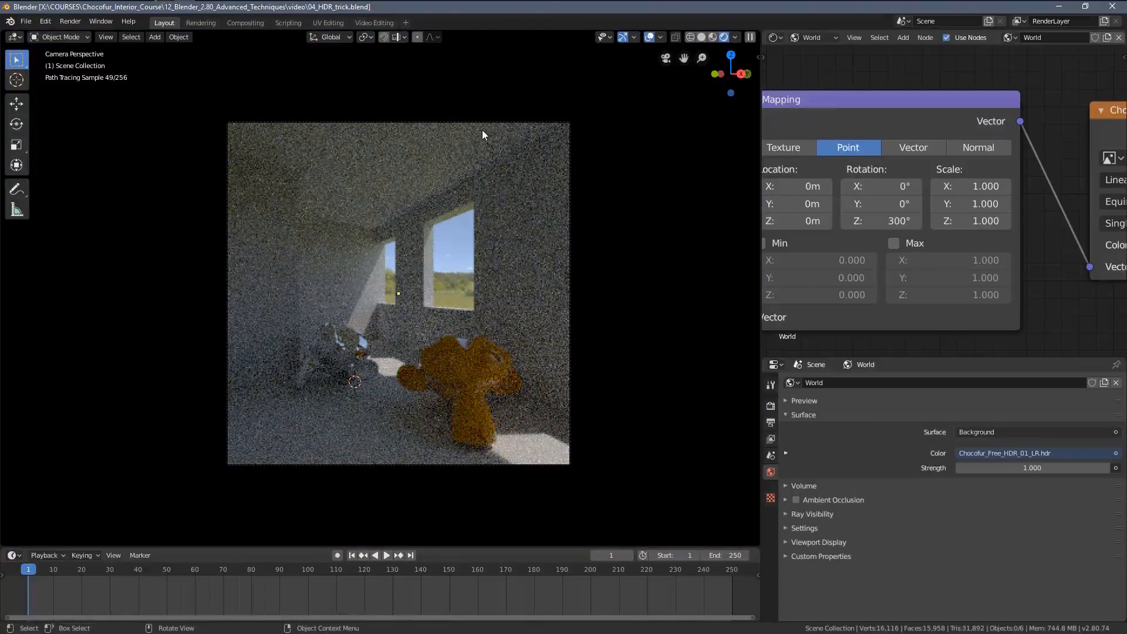
Switch to the Rendering workspace to view the finished interior render.
left_click(200, 22)
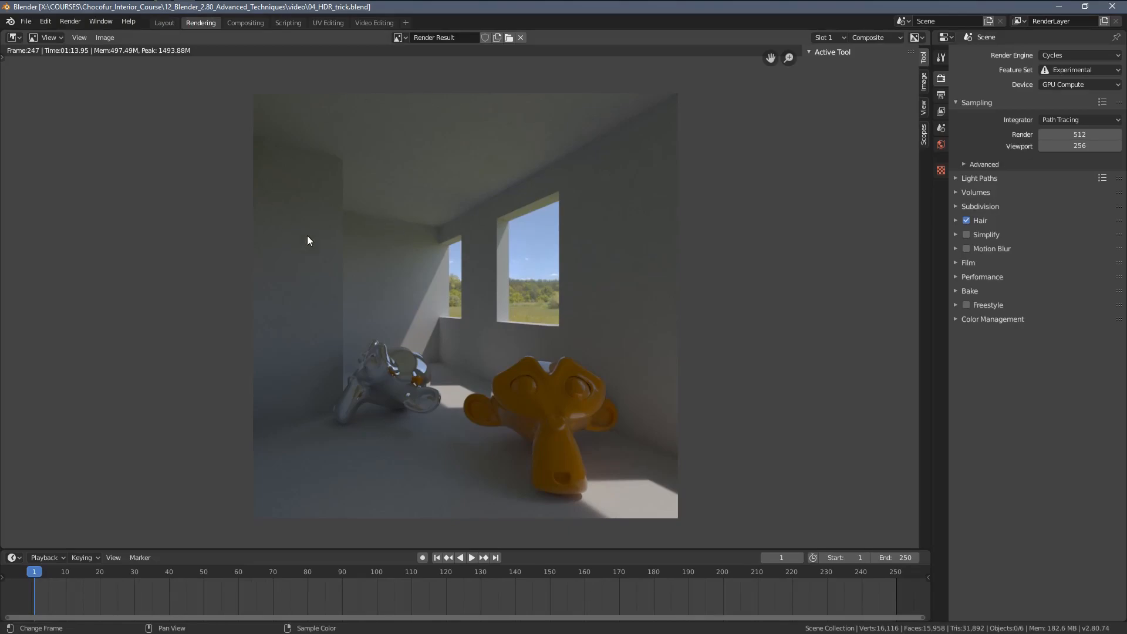
mouse_move(411, 504)
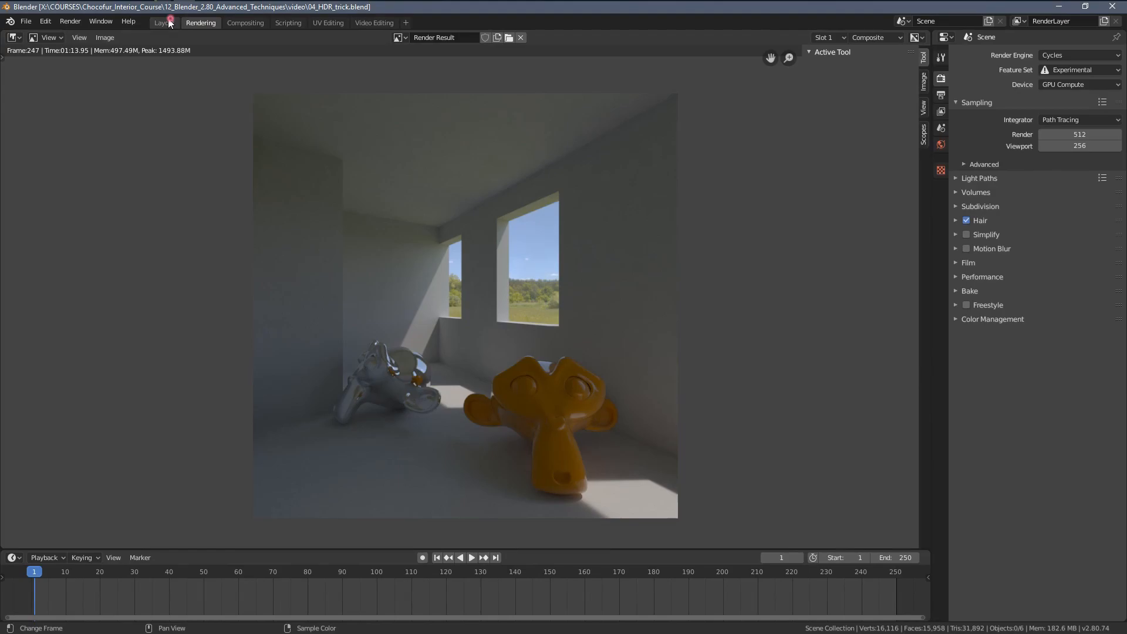
Return to the Layout workspace and the camera's live rendered preview.
left_click(163, 22)
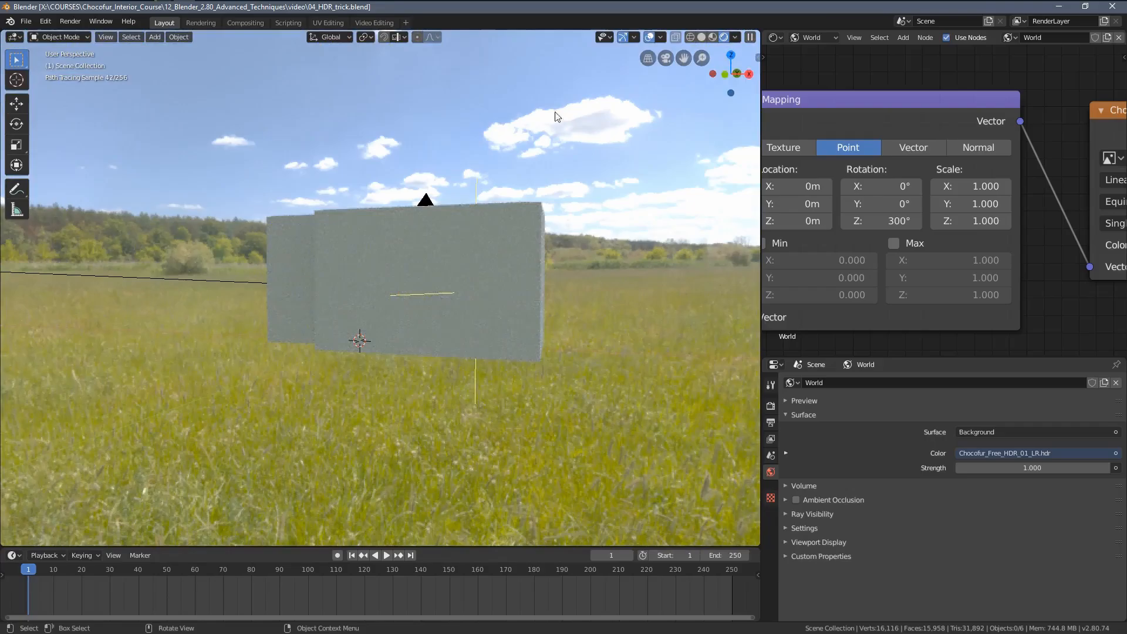
key("KP_0")
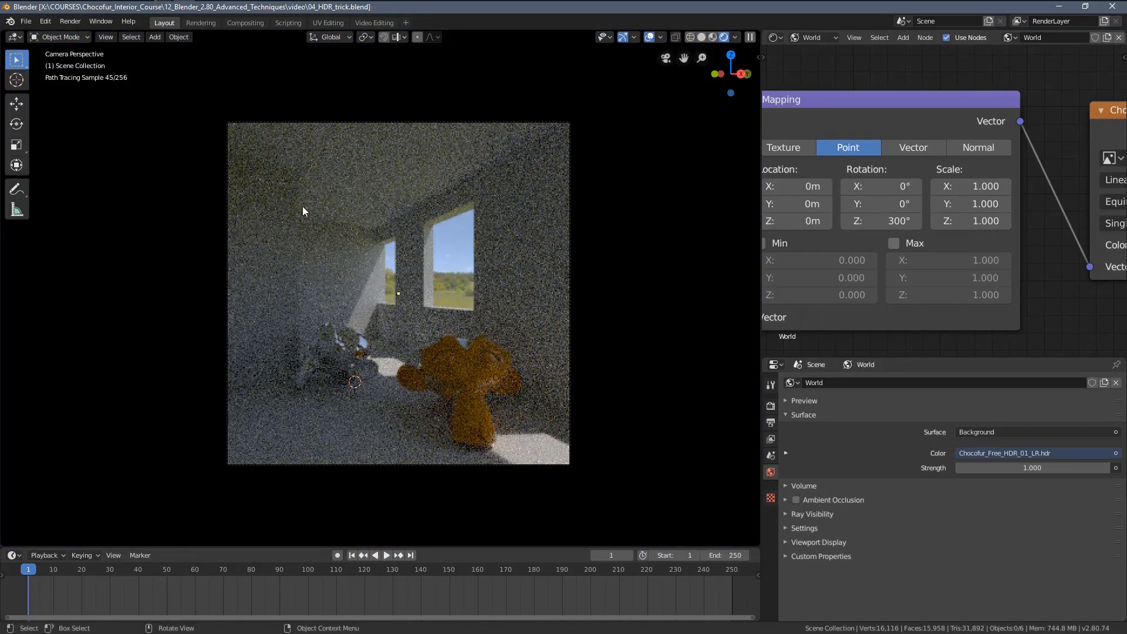
mouse_move(197, 132)
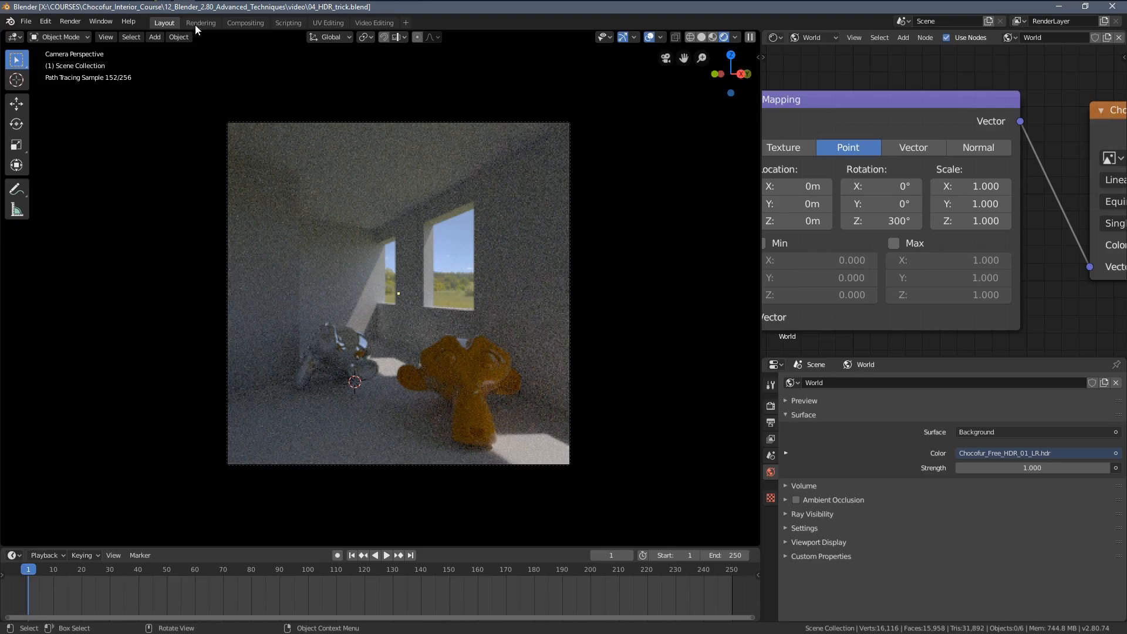
Show the brighter render stored in Slot 2, then go back to Layout.
left_click(201, 22)
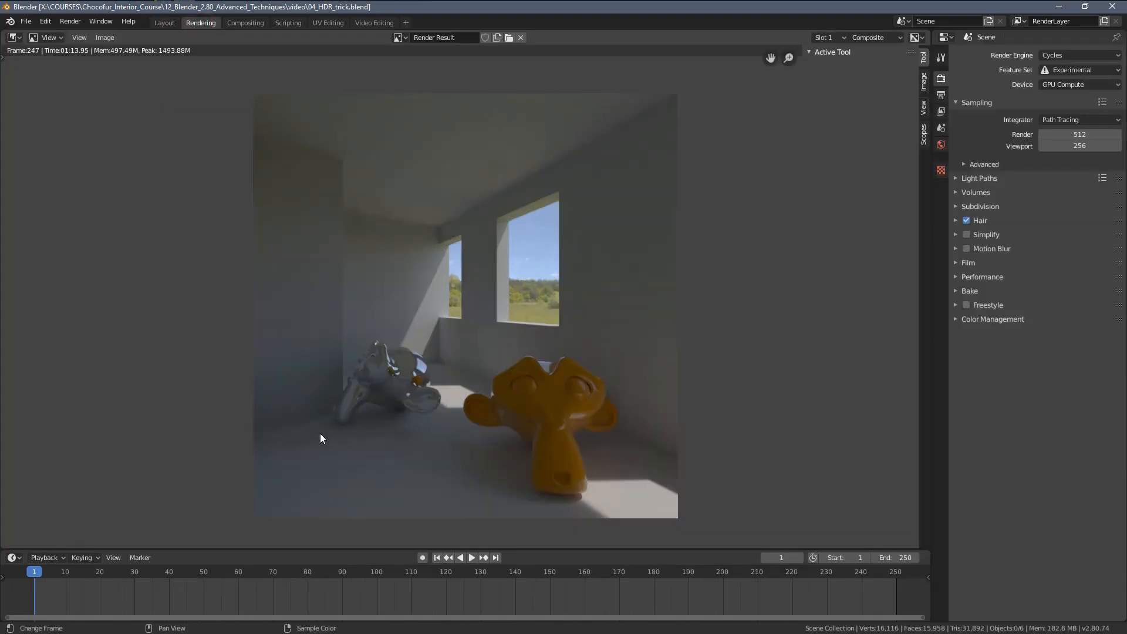
mouse_move(406, 363)
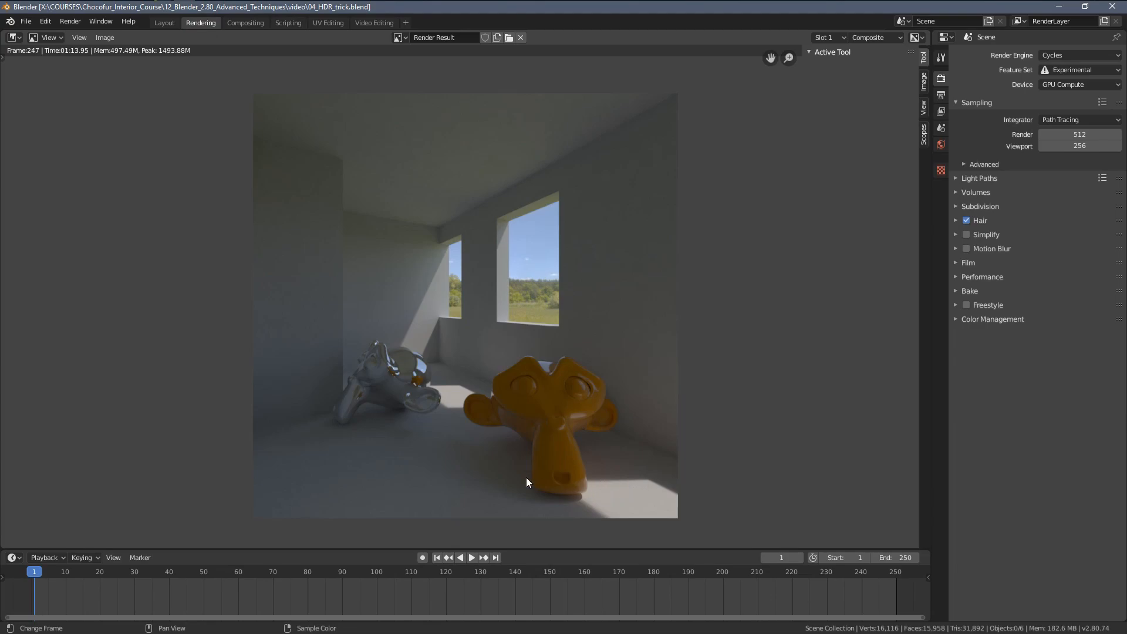
mouse_move(261, 142)
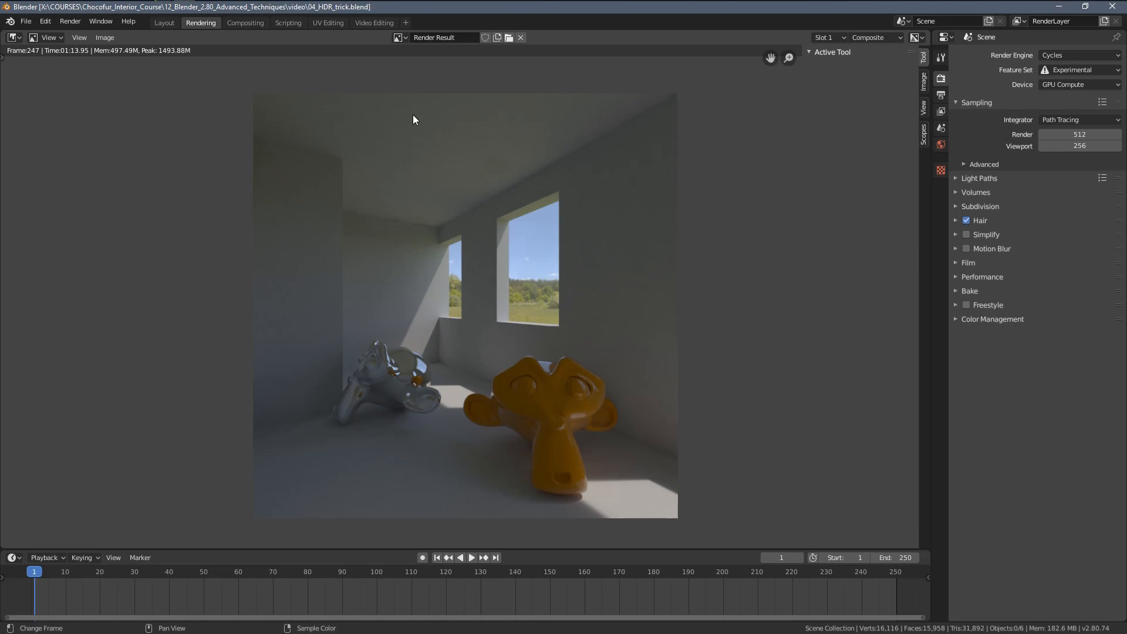
left_click(826, 37)
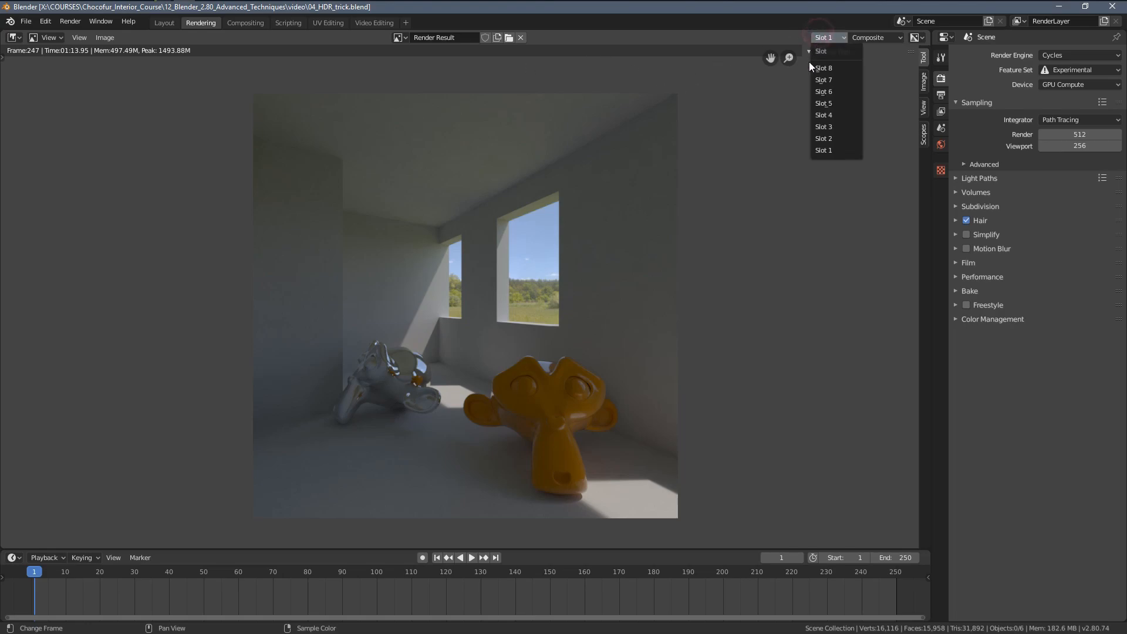
left_click(823, 139)
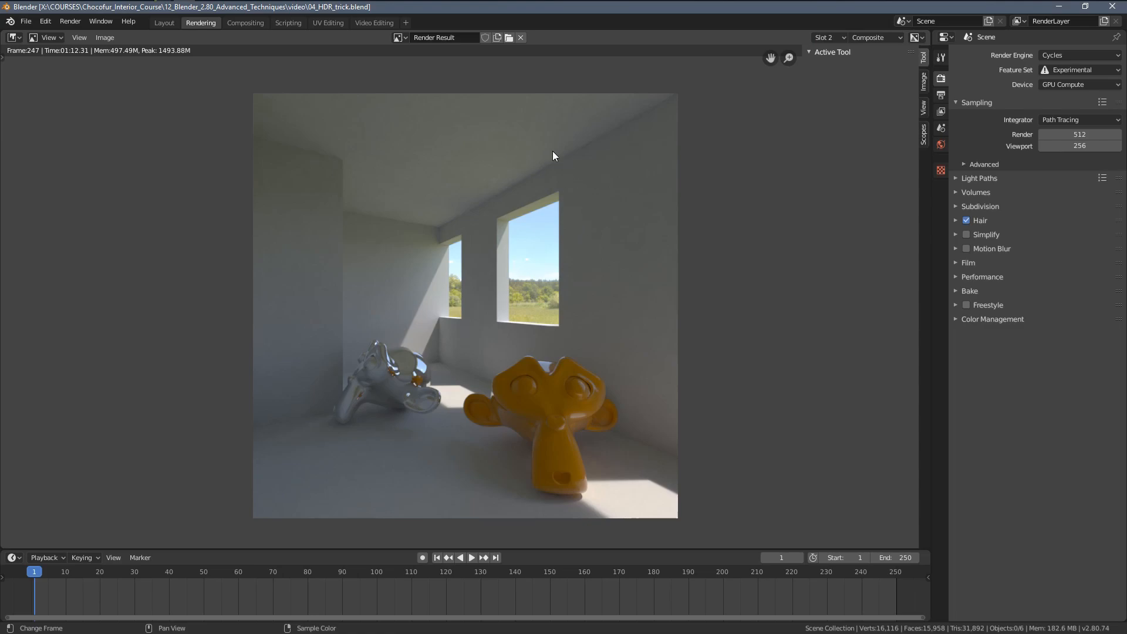
mouse_move(482, 227)
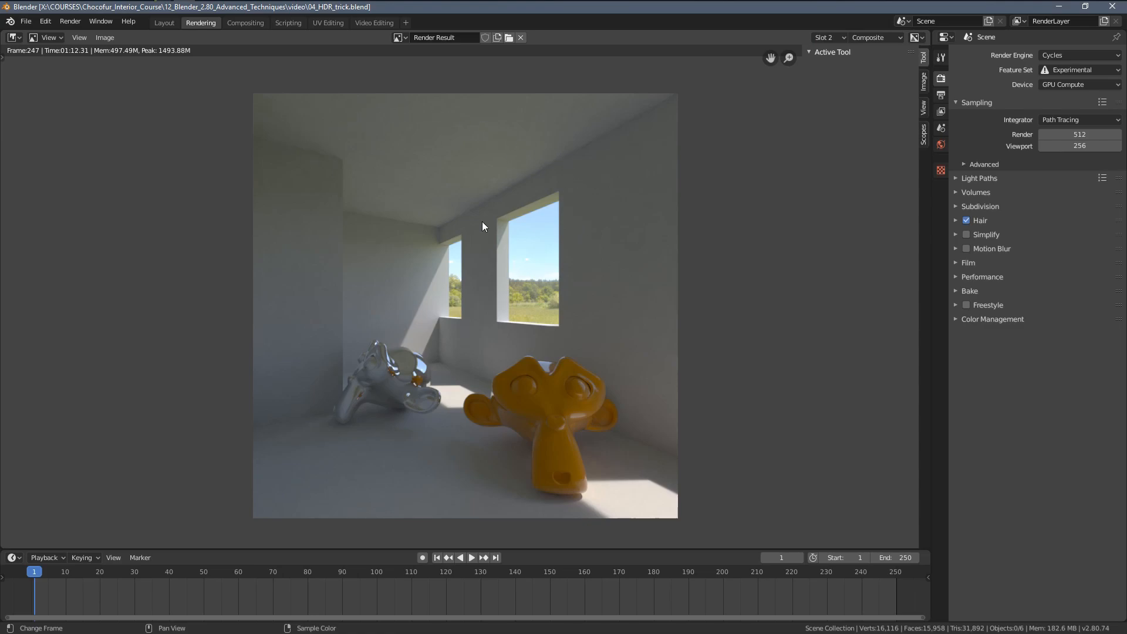
mouse_move(524, 238)
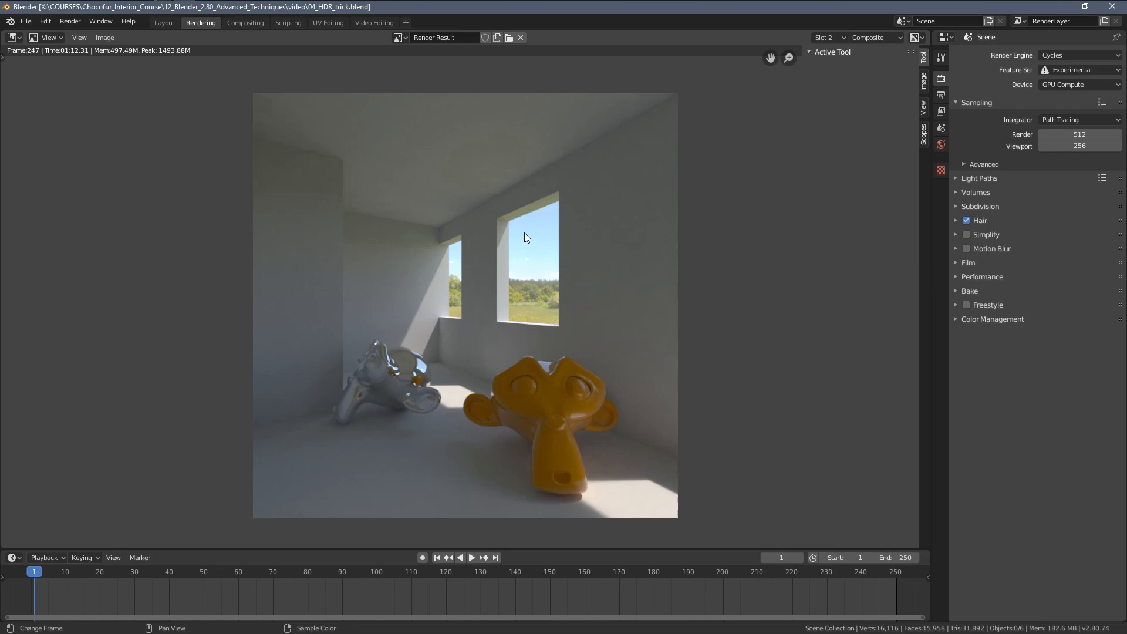
mouse_move(524, 280)
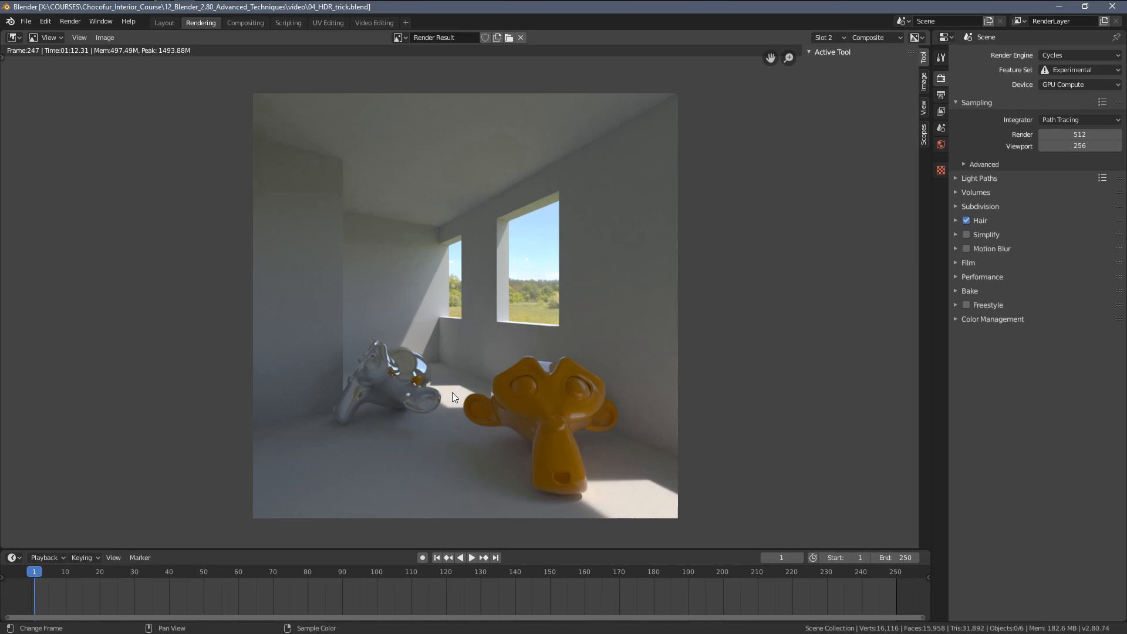
mouse_move(601, 495)
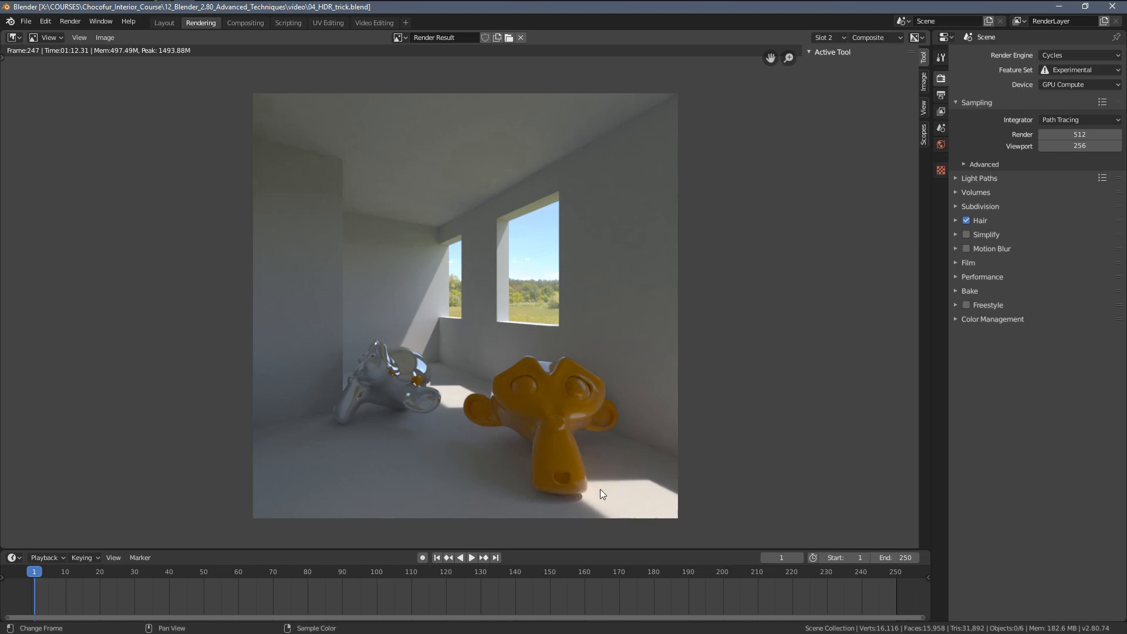
mouse_move(455, 430)
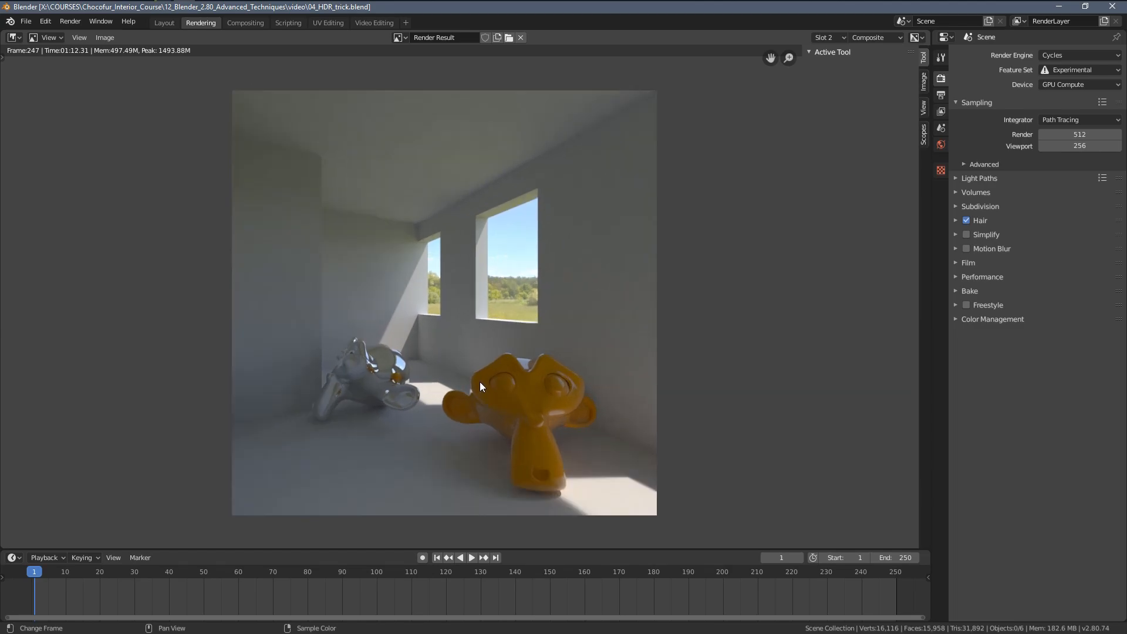
left_click(163, 22)
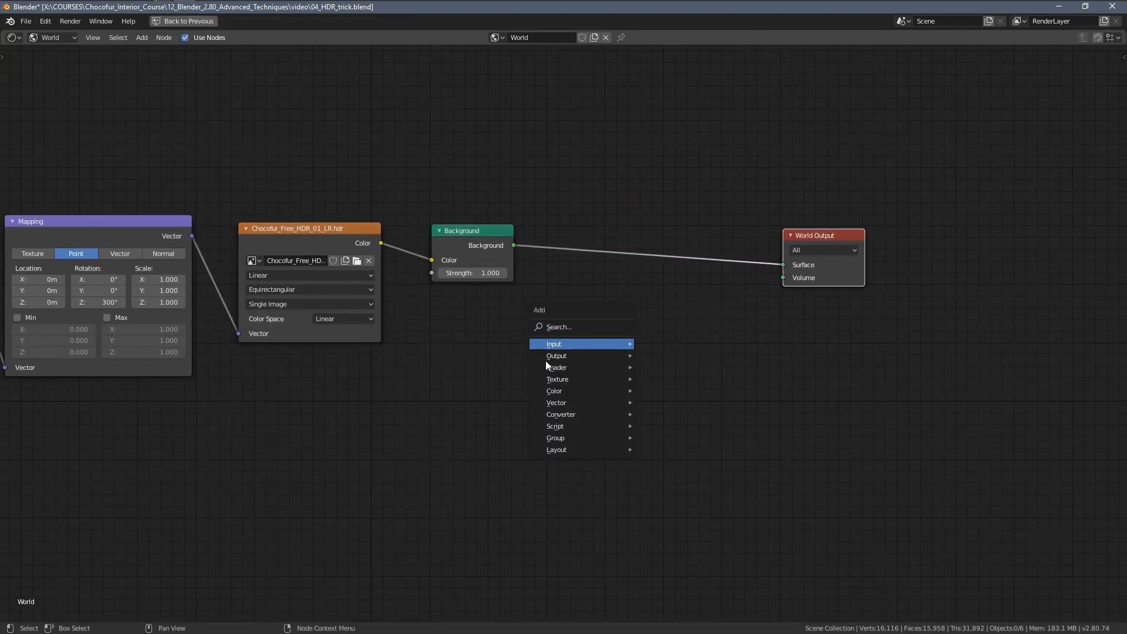
mouse_move(555, 367)
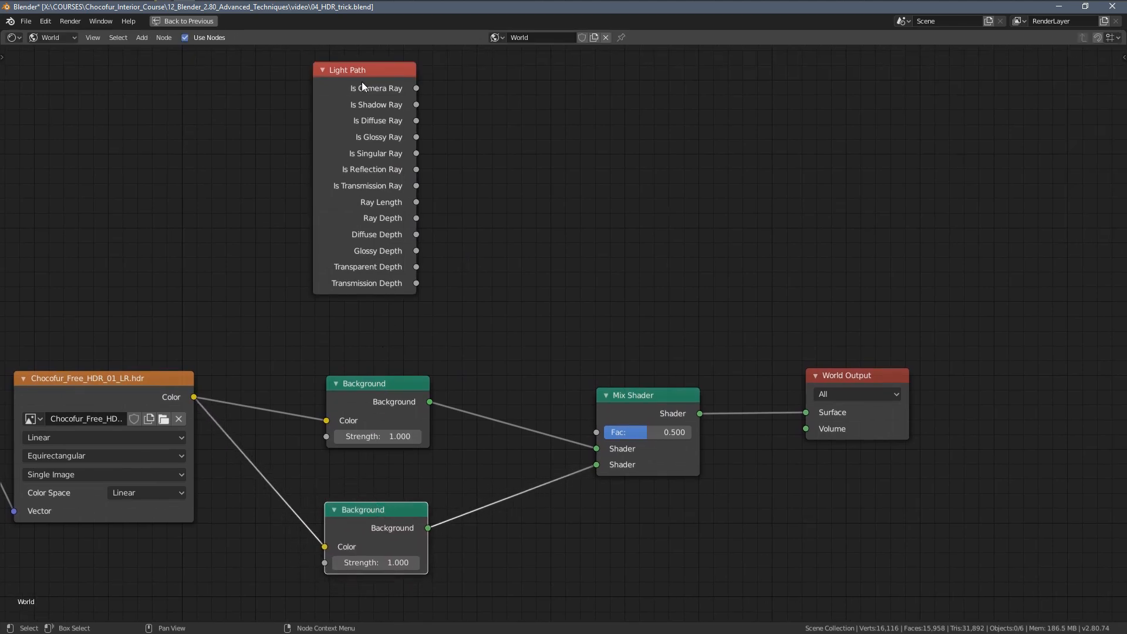
Reposition the newly added Light Path node in the World node tree.
left_click_drag(364, 69, 354, 78)
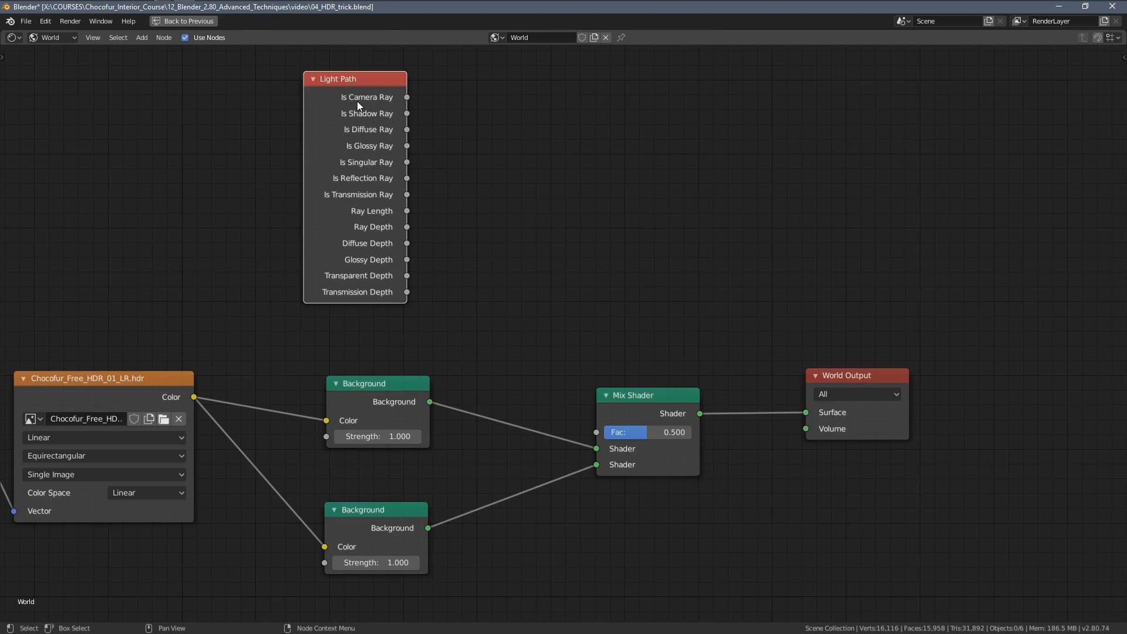
mouse_move(355, 88)
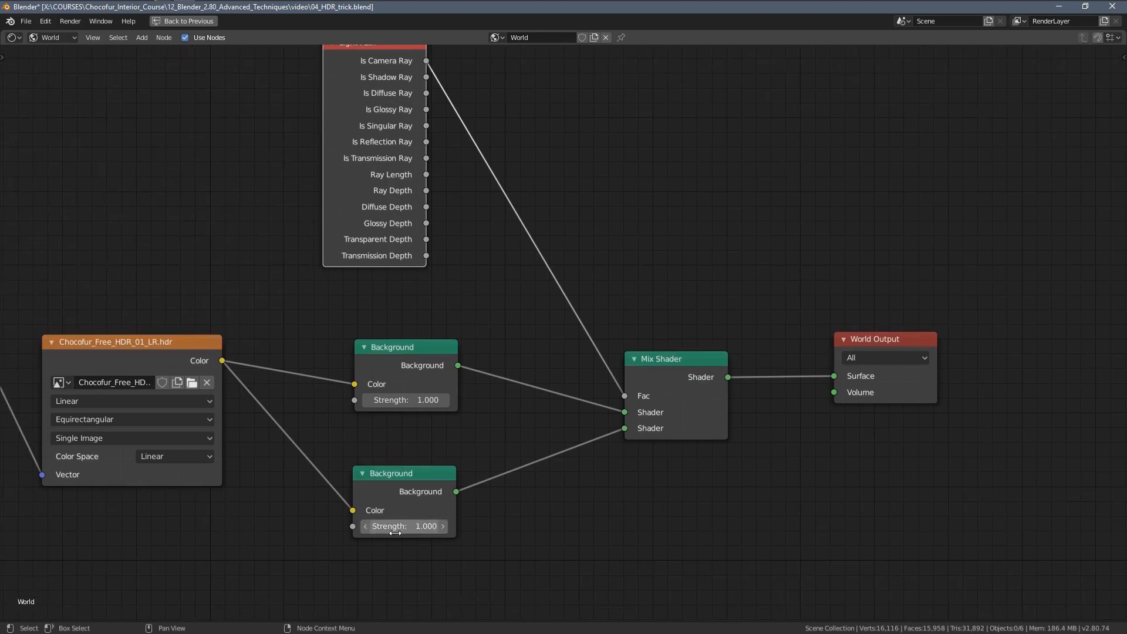
Set the lower Background's strength to 4 and return to the rendered layout.
left_click(403, 526)
type("4.000")
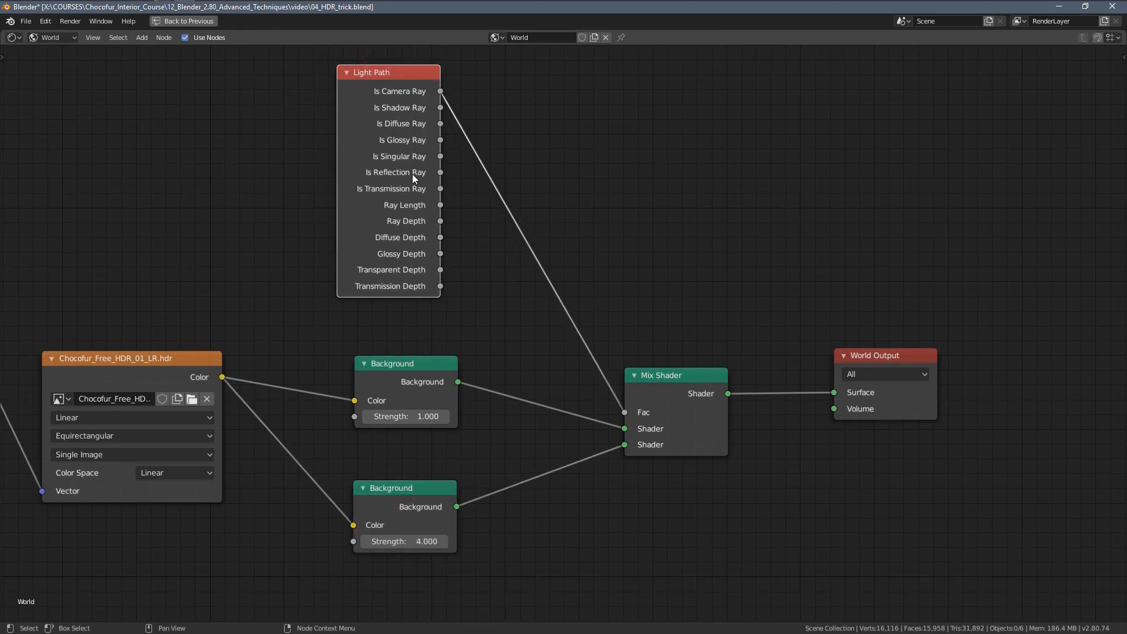
left_click(183, 20)
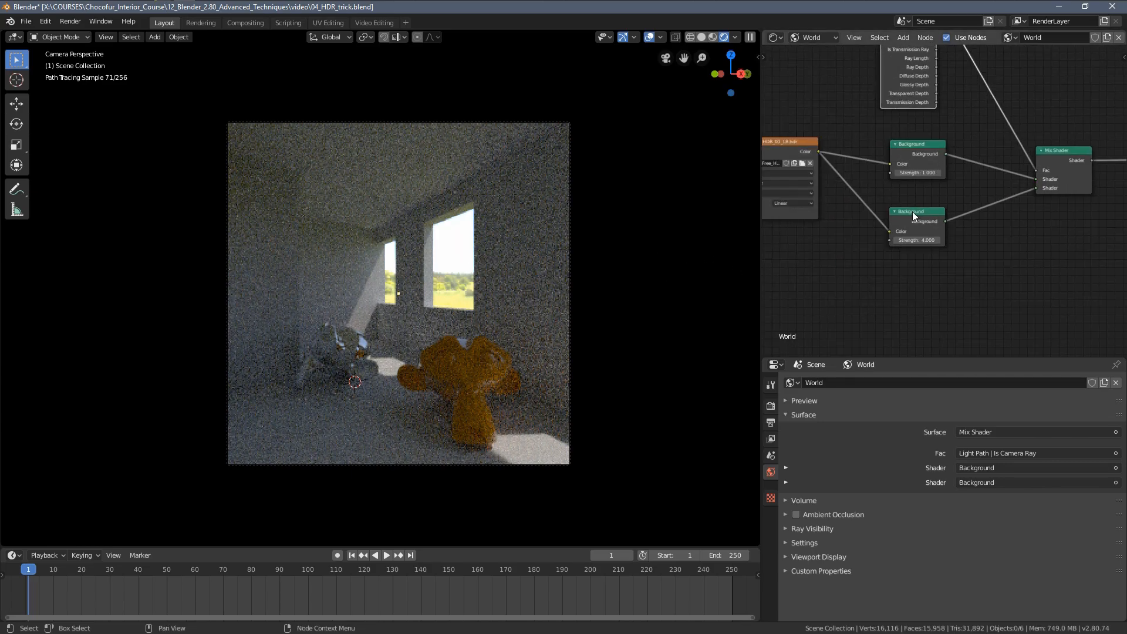
Raise the Background strength to 10, then confirm 5 on the second Background.
type("10")
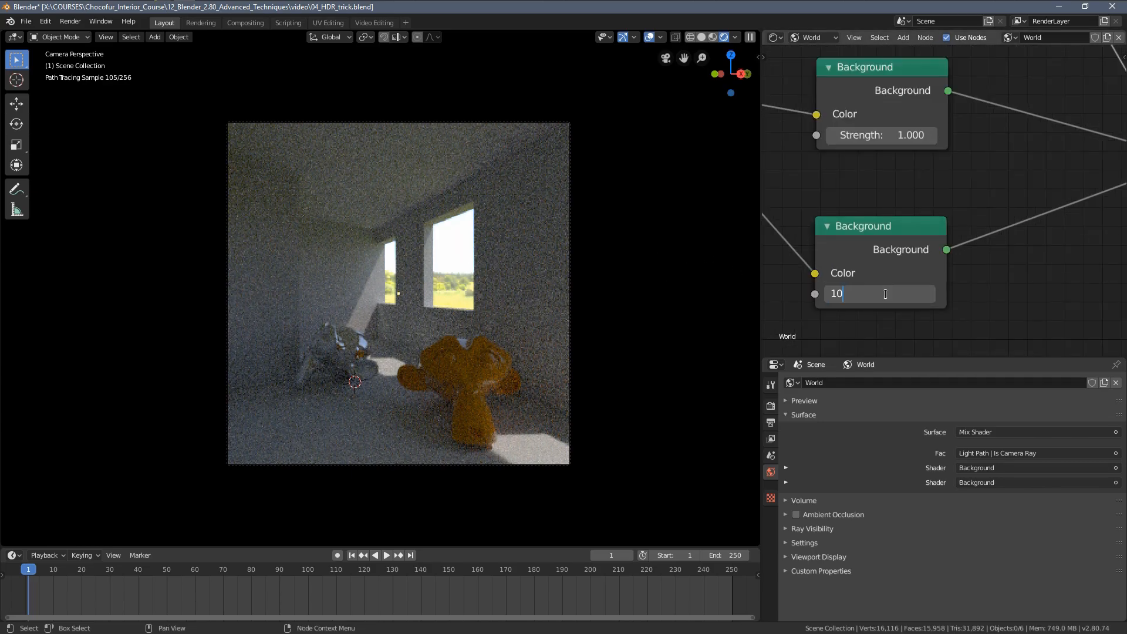
key("Return")
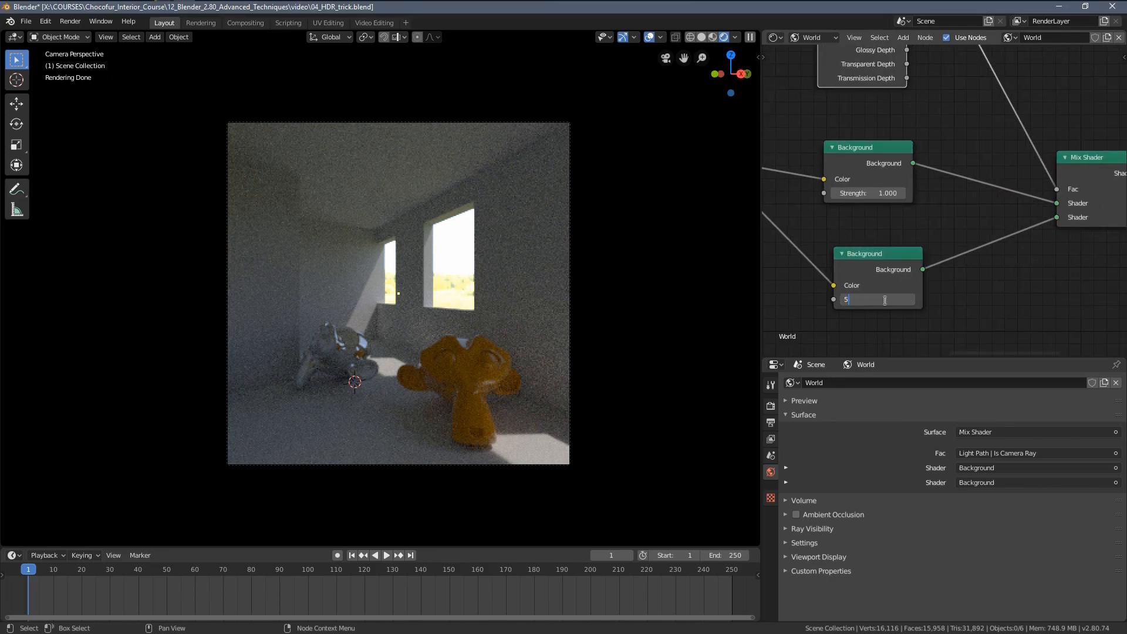
key("Return")
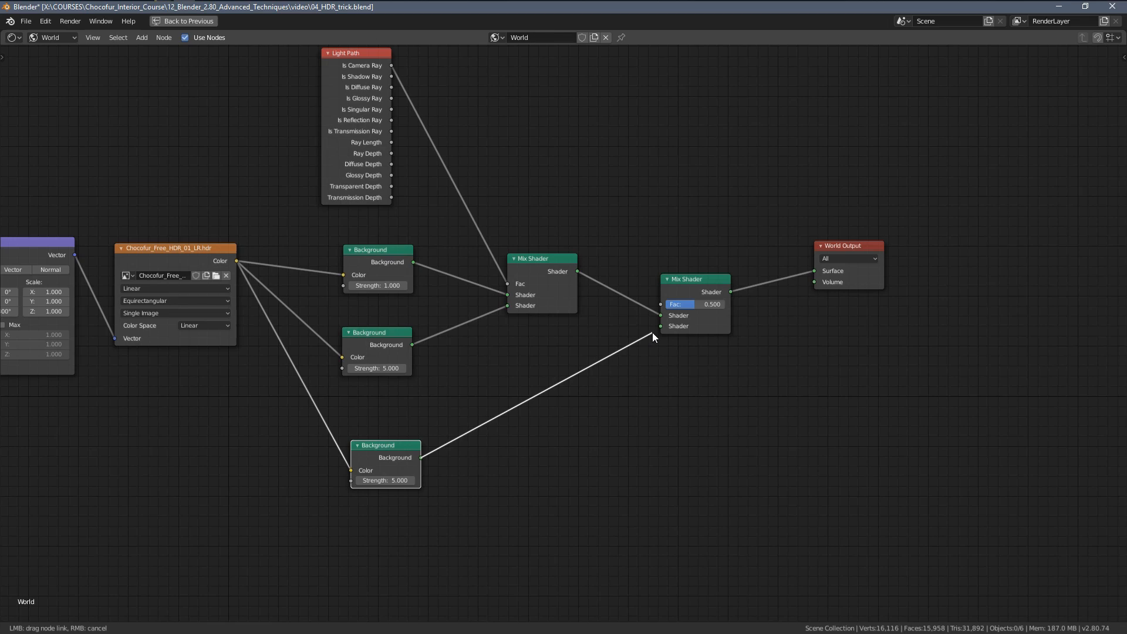
Wire the third Background into the second Mix Shader's Shader input.
left_click_drag(647, 331, 463, 293)
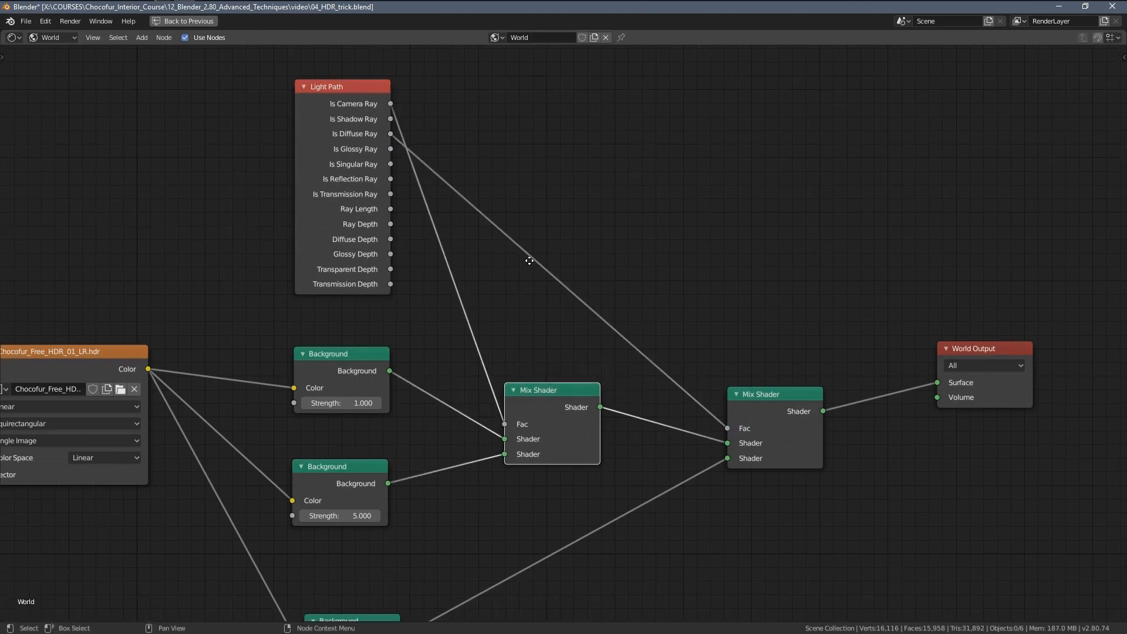
Set the diffuse-ray Background's strength to 20 and watch the brighter preview.
left_click(187, 21)
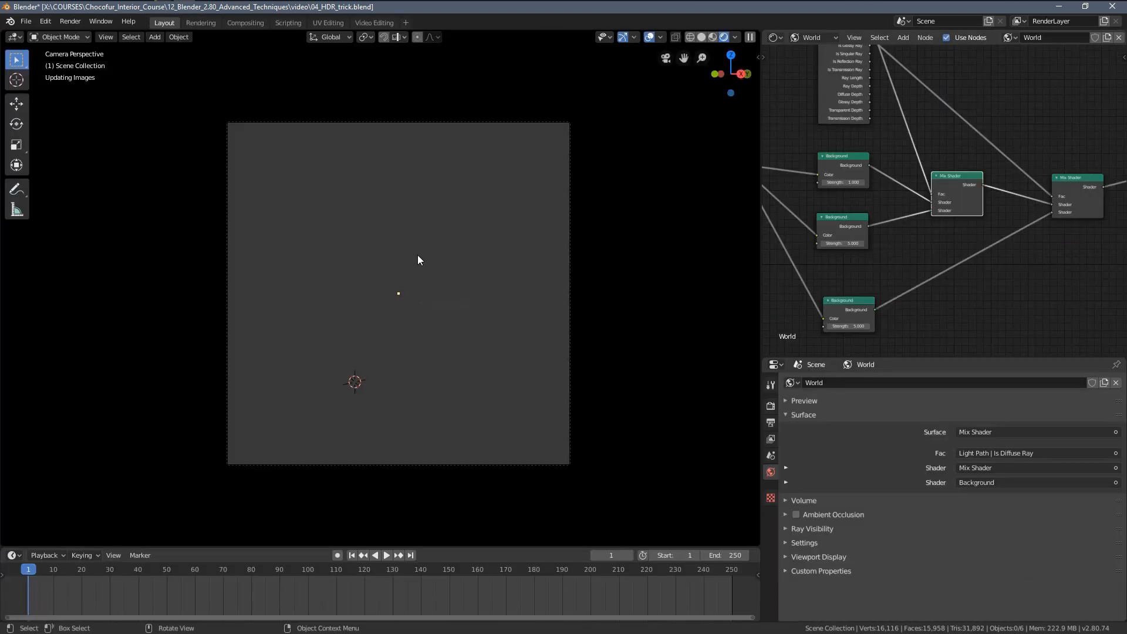
mouse_move(392, 212)
type("20")
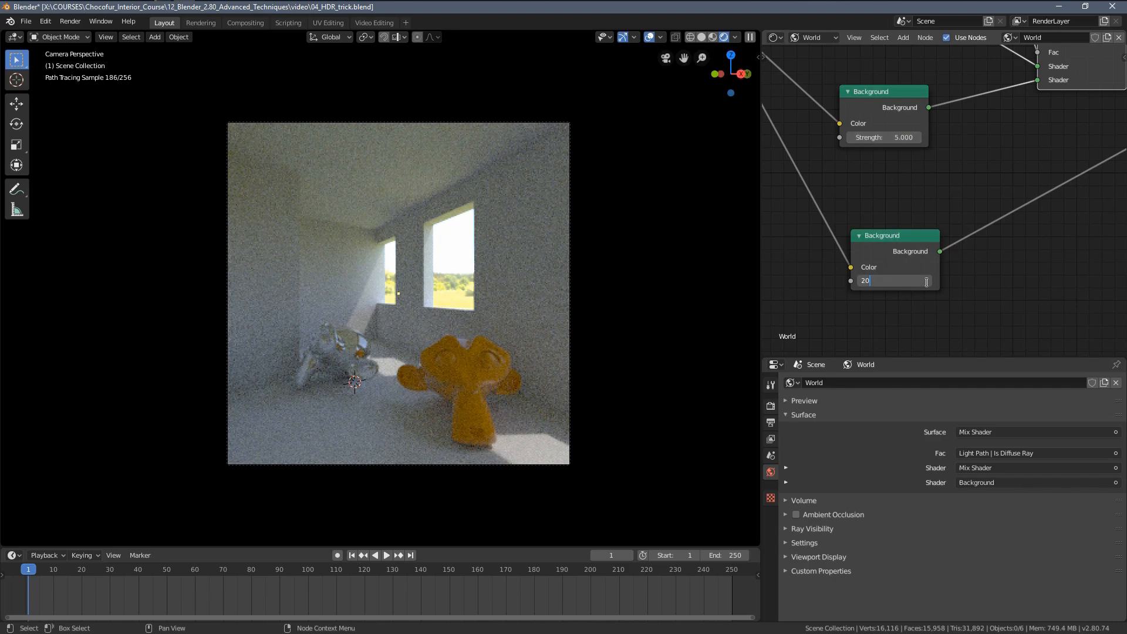
key("Return")
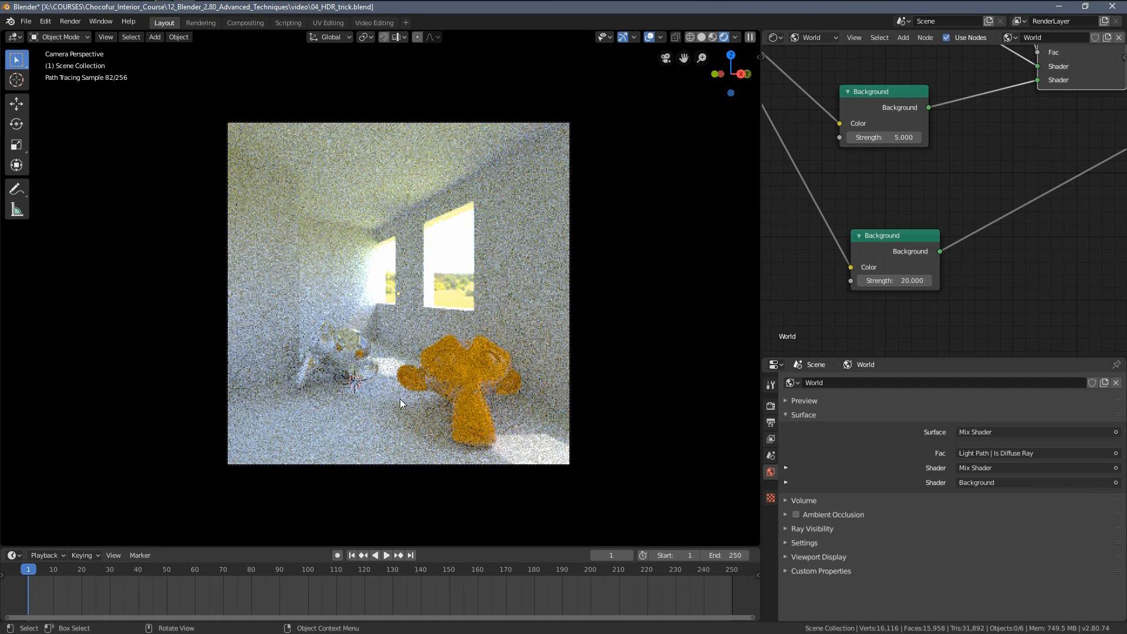
mouse_move(312, 385)
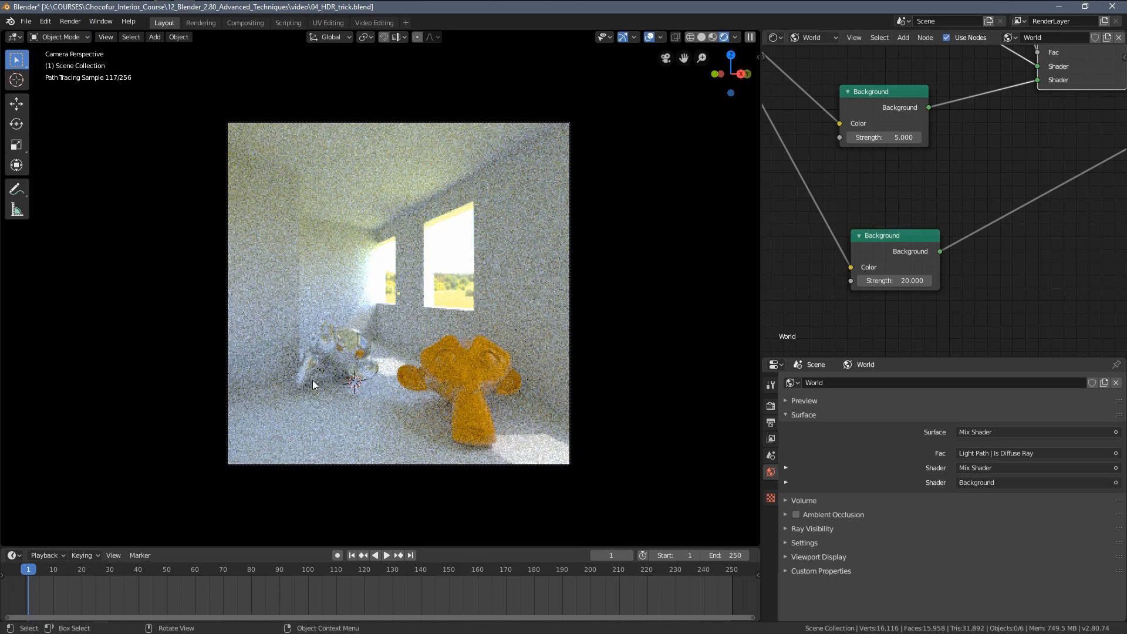
mouse_move(466, 356)
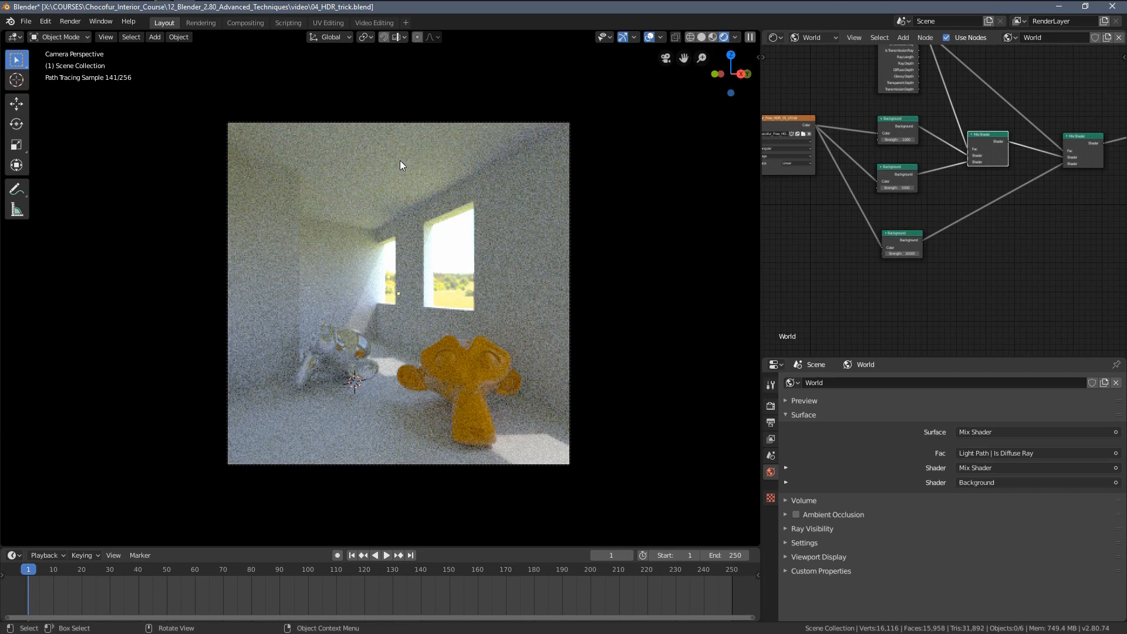
mouse_move(431, 239)
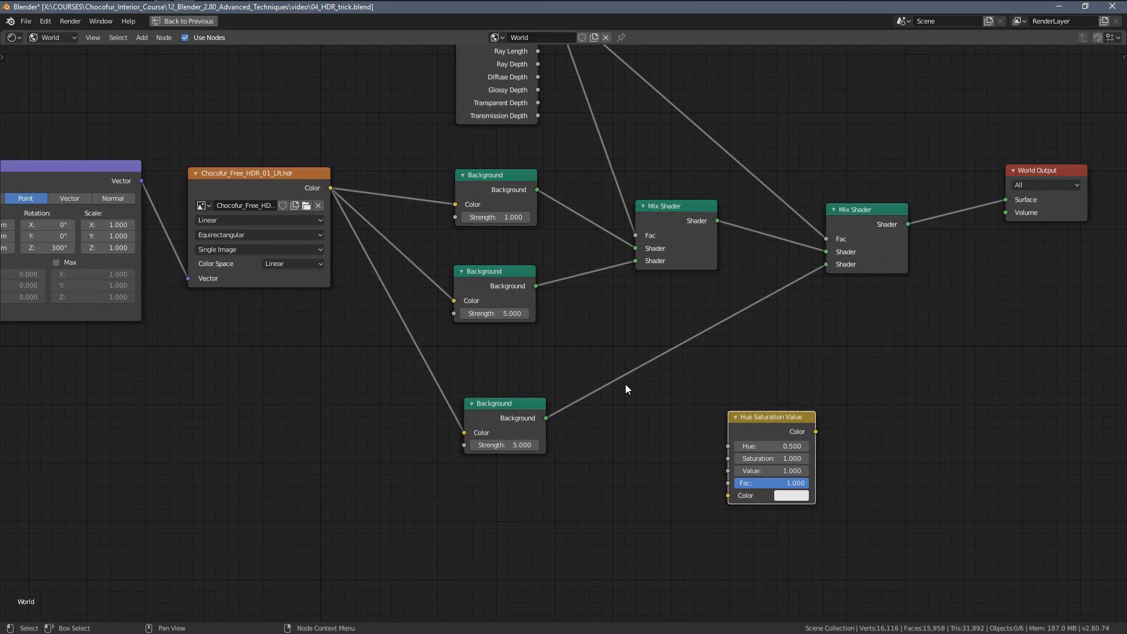
Insert a Hue Saturation Value node before the diffuse Background and tidy the nodes.
left_click_drag(770, 453, 694, 495)
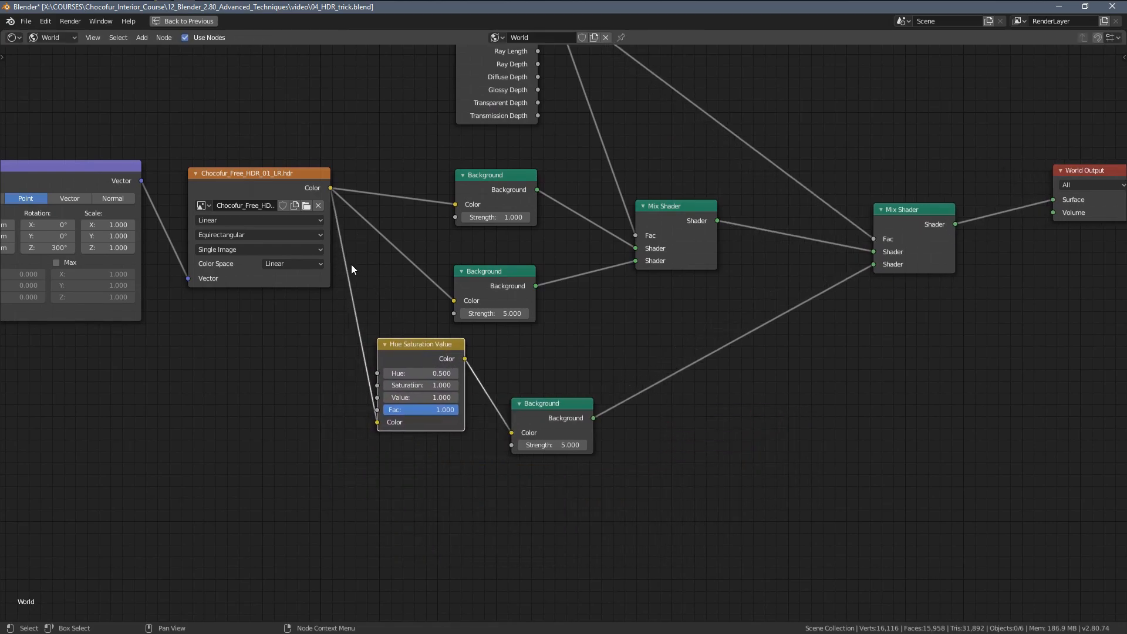
left_click_drag(248, 172, 220, 183)
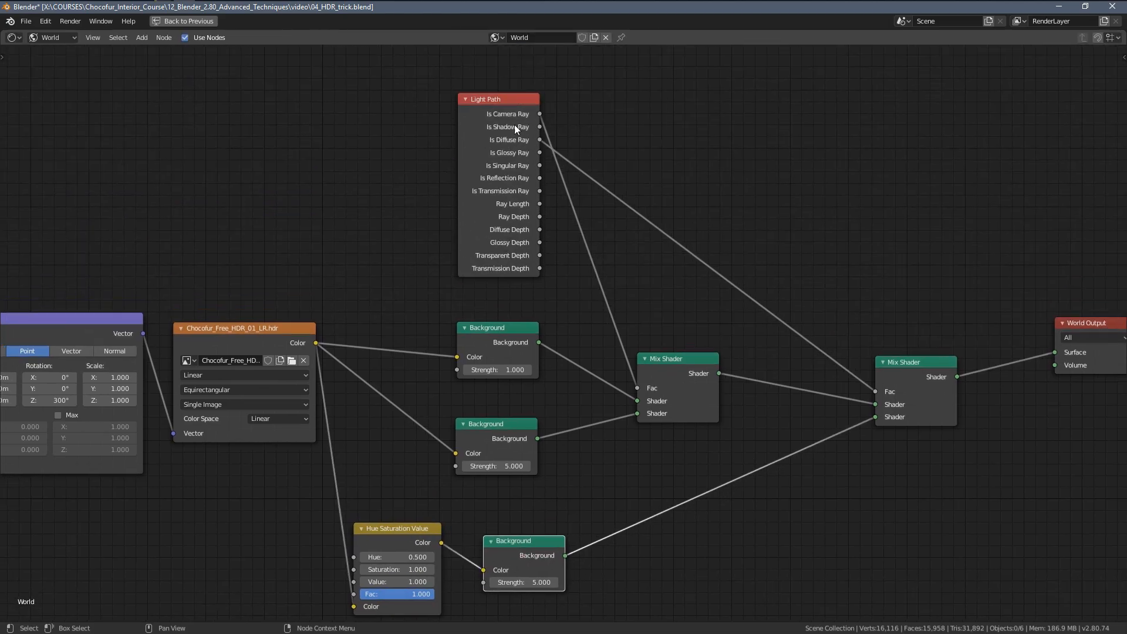
mouse_move(540, 209)
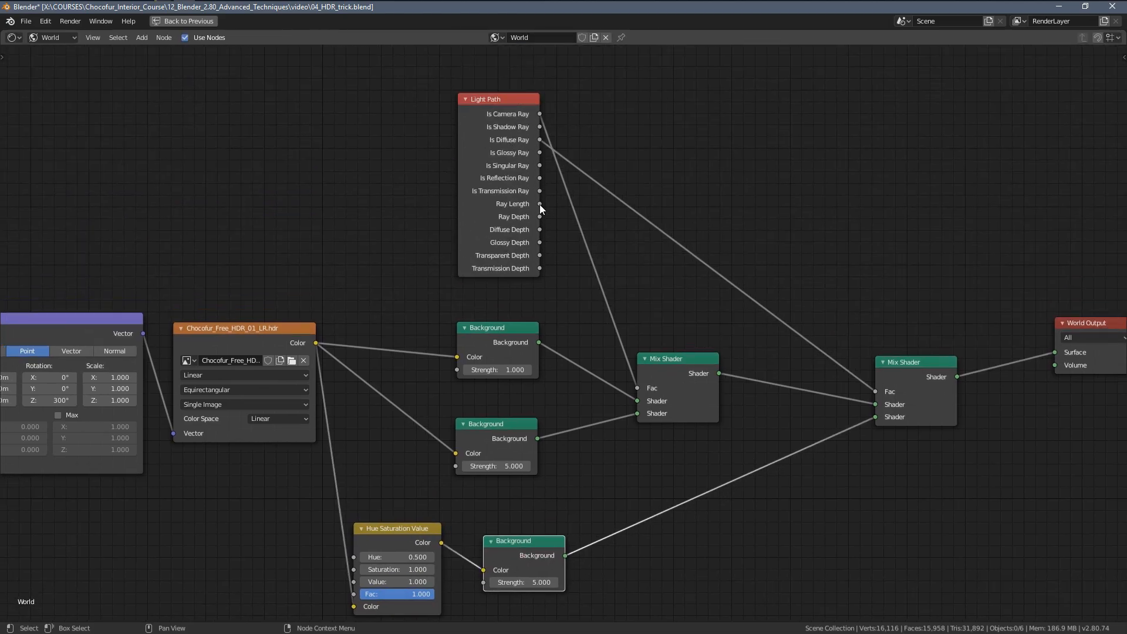
left_click(163, 22)
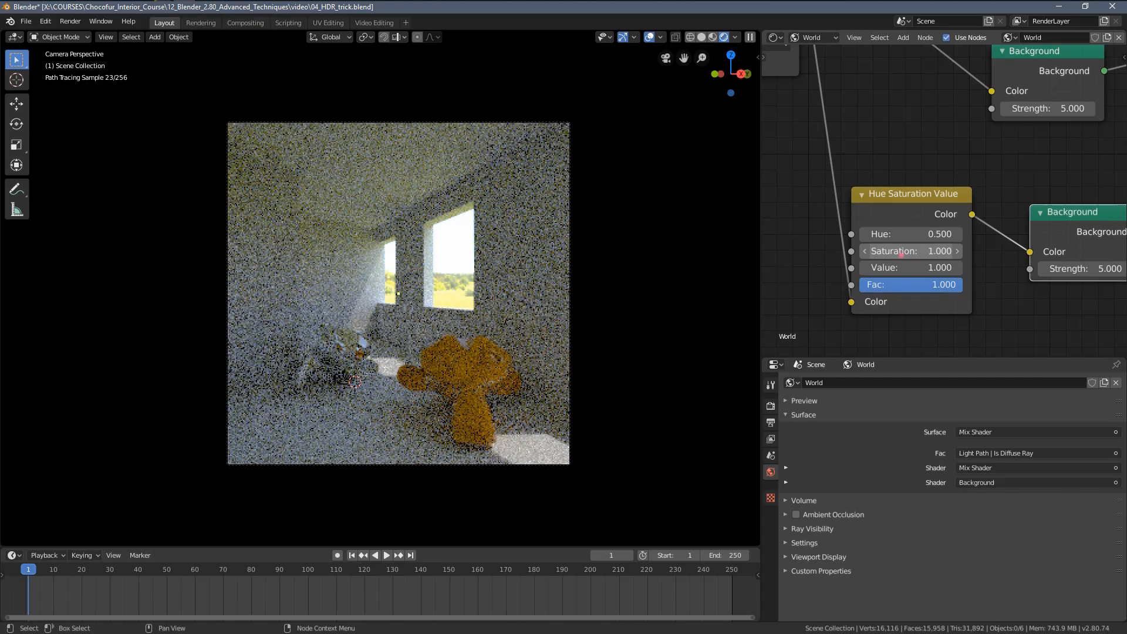
Desaturate the HDRI to 0, then to 0.5, and lower the diffuse Background strength to 7.
left_click(909, 251)
type("0.000")
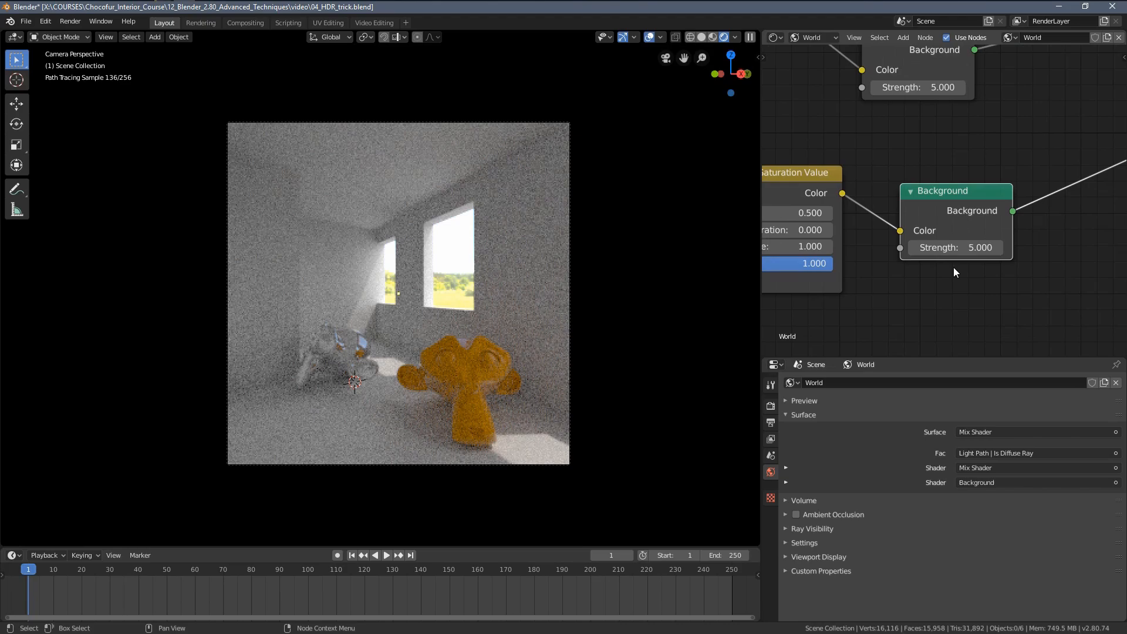
left_click(956, 248)
type("10")
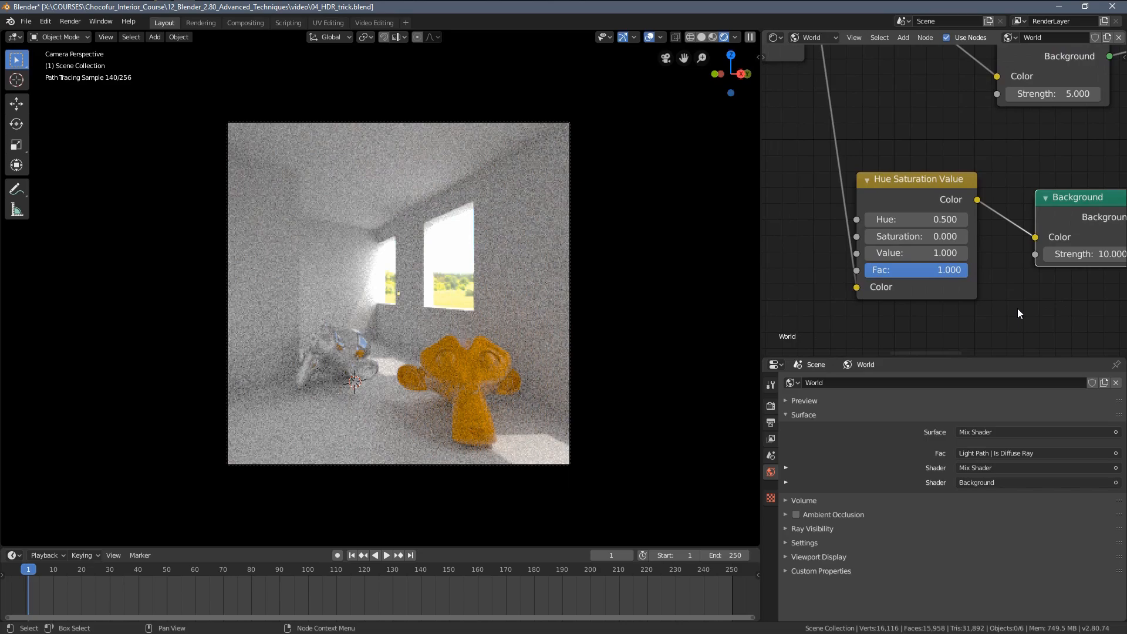
double_click(915, 236)
type("0.500")
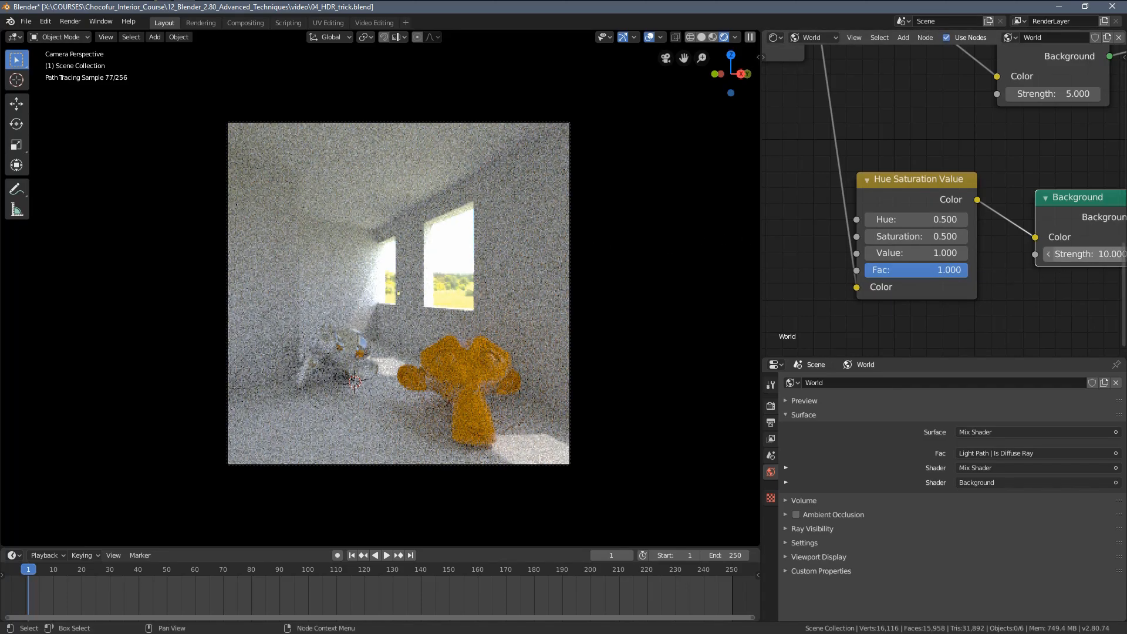
left_click_drag(1093, 254, 1049, 254)
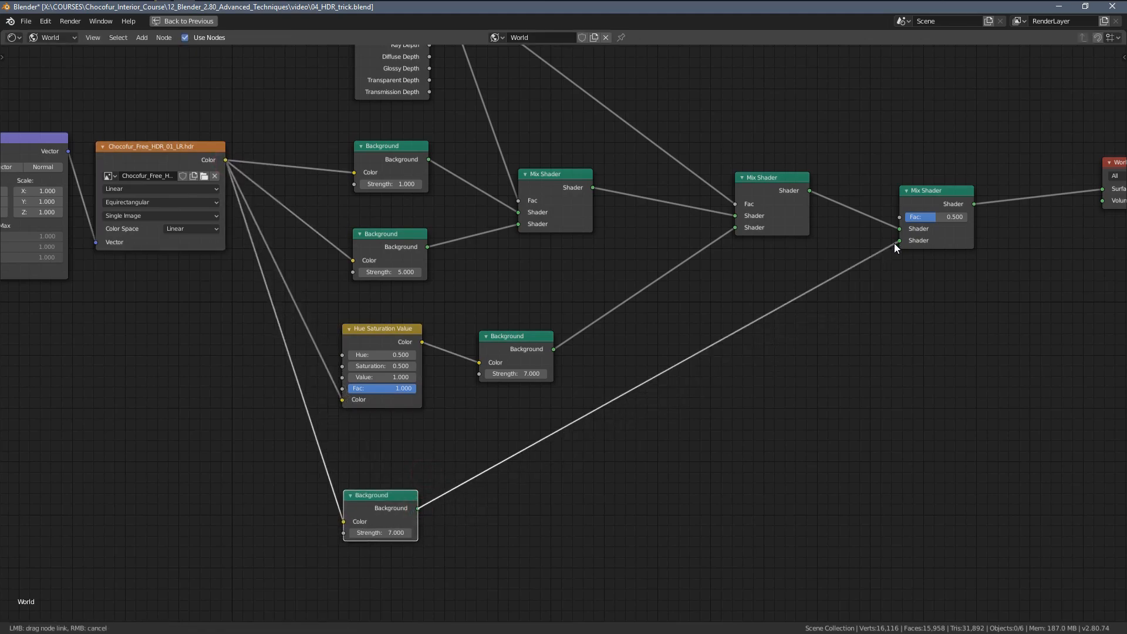
Scroll the node view while the glossy-ray Mix Shader and Background are added.
scroll("down", 3)
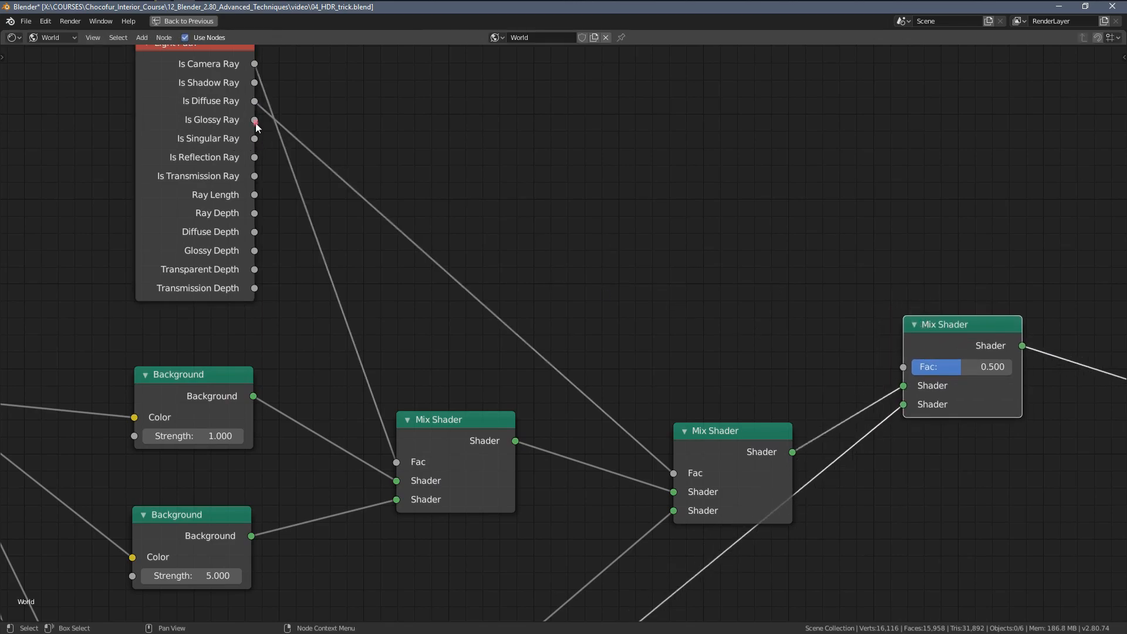
scroll("down", 3)
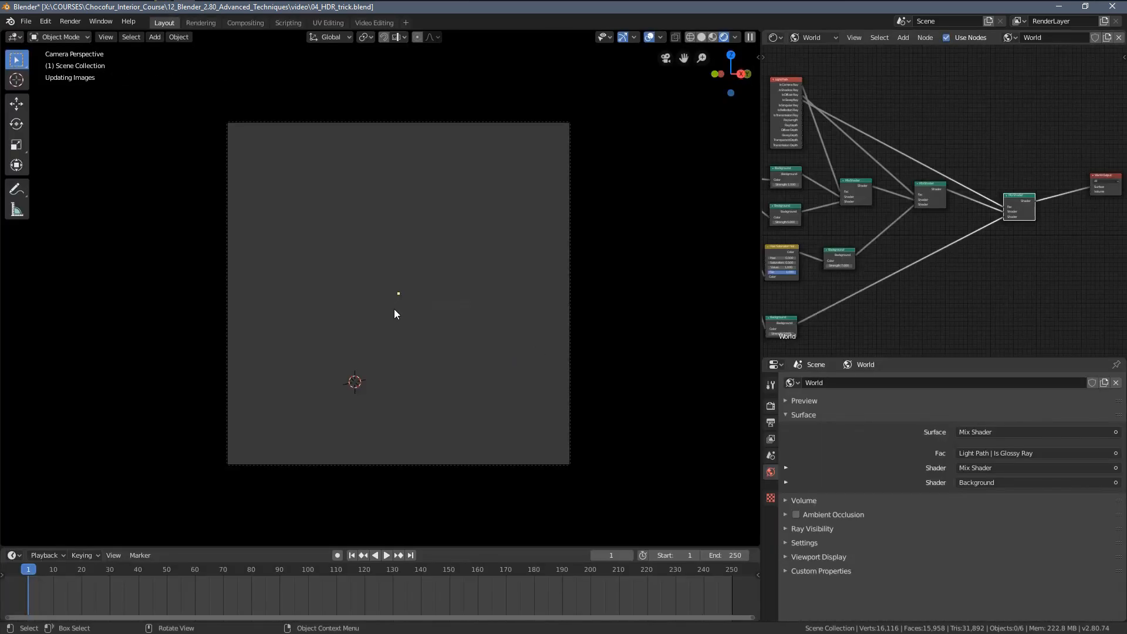
mouse_move(372, 308)
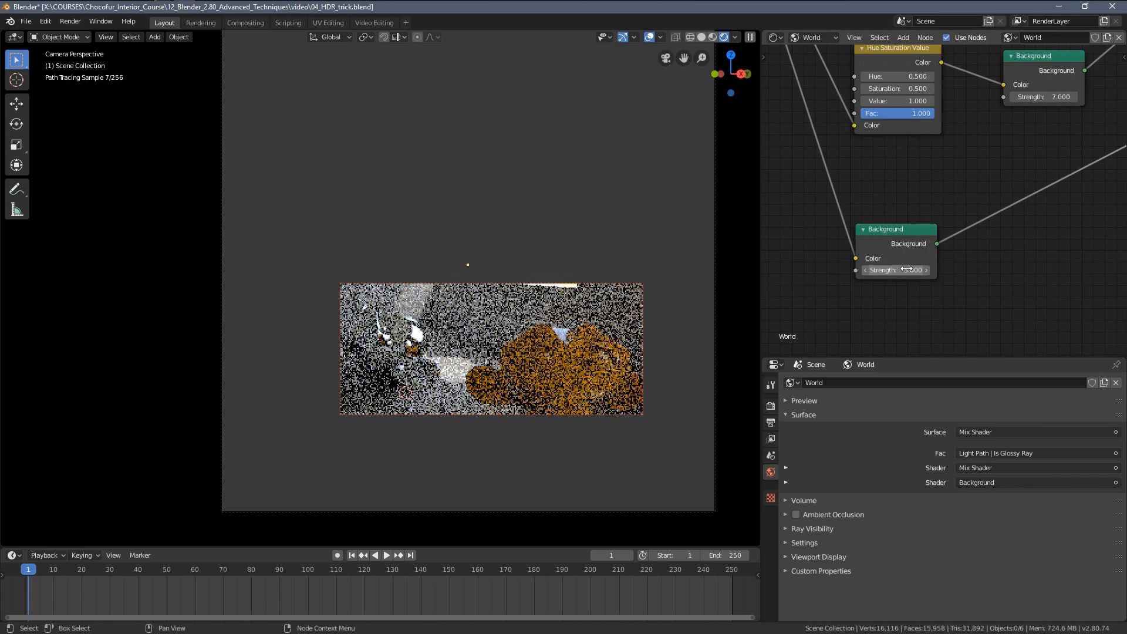
Lower the glossy-ray Background strength to 4 and let the interior preview re-render.
left_click_drag(898, 270, 890, 270)
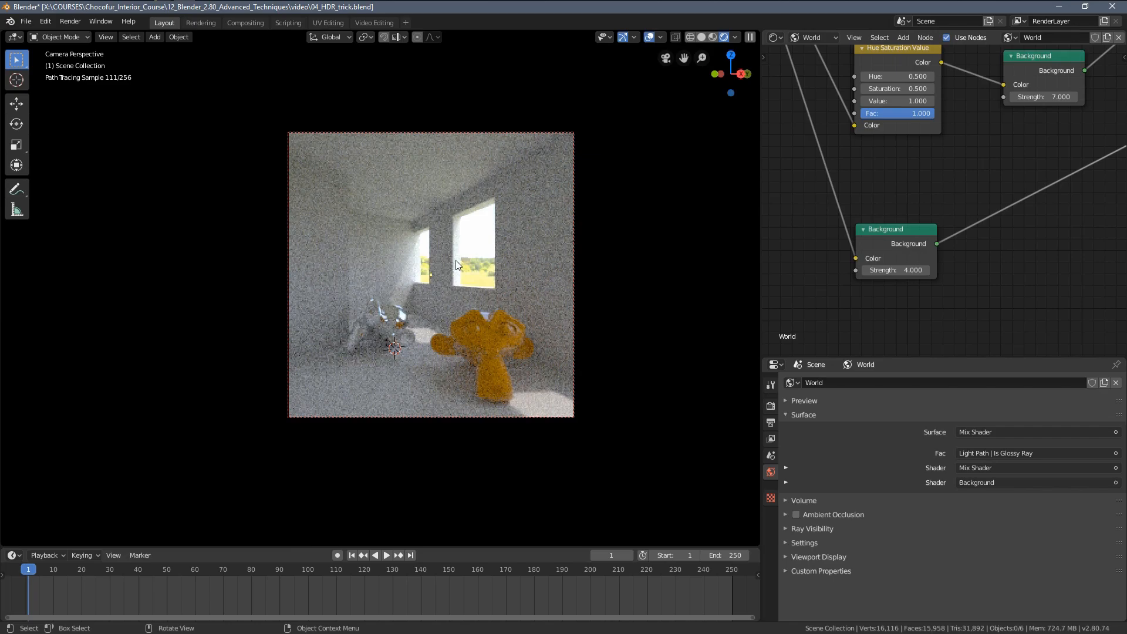
mouse_move(816, 229)
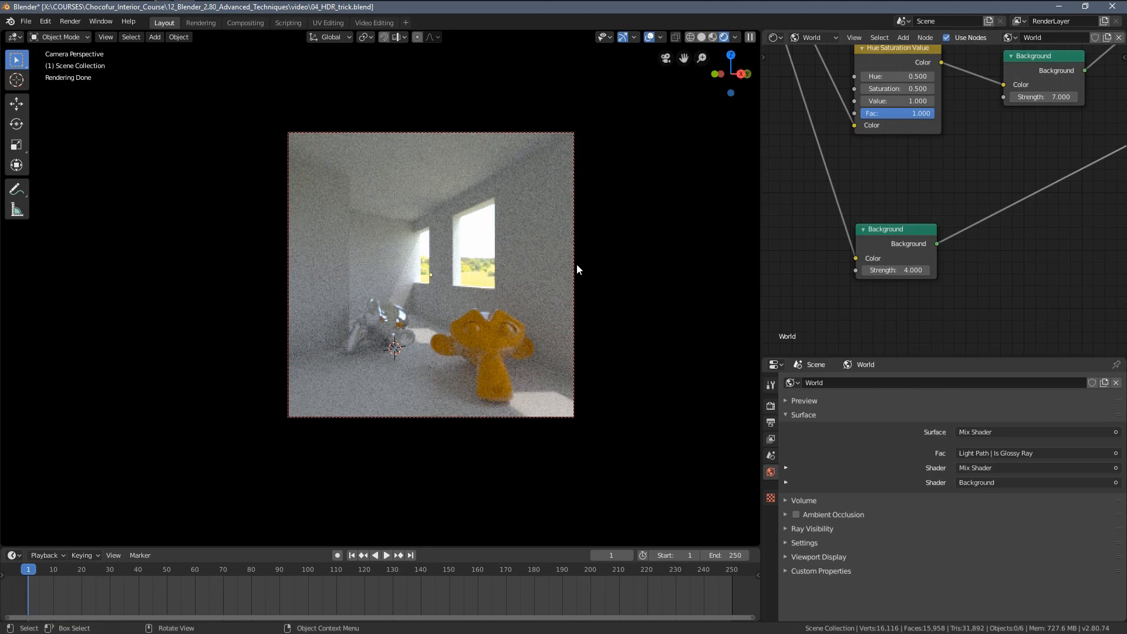
mouse_move(588, 261)
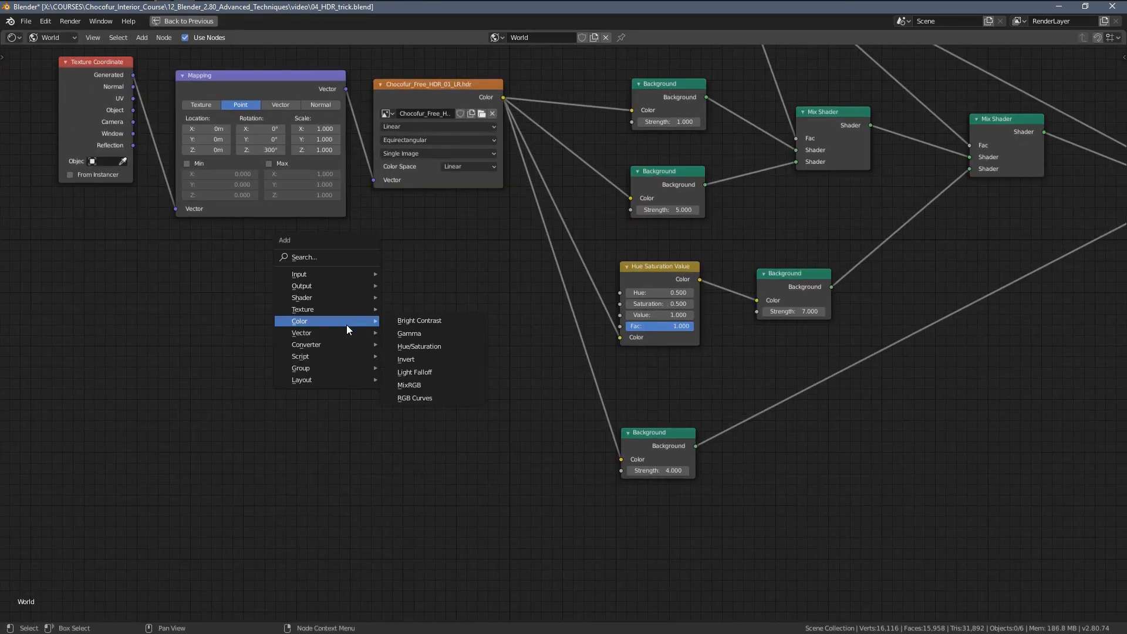
mouse_move(302, 333)
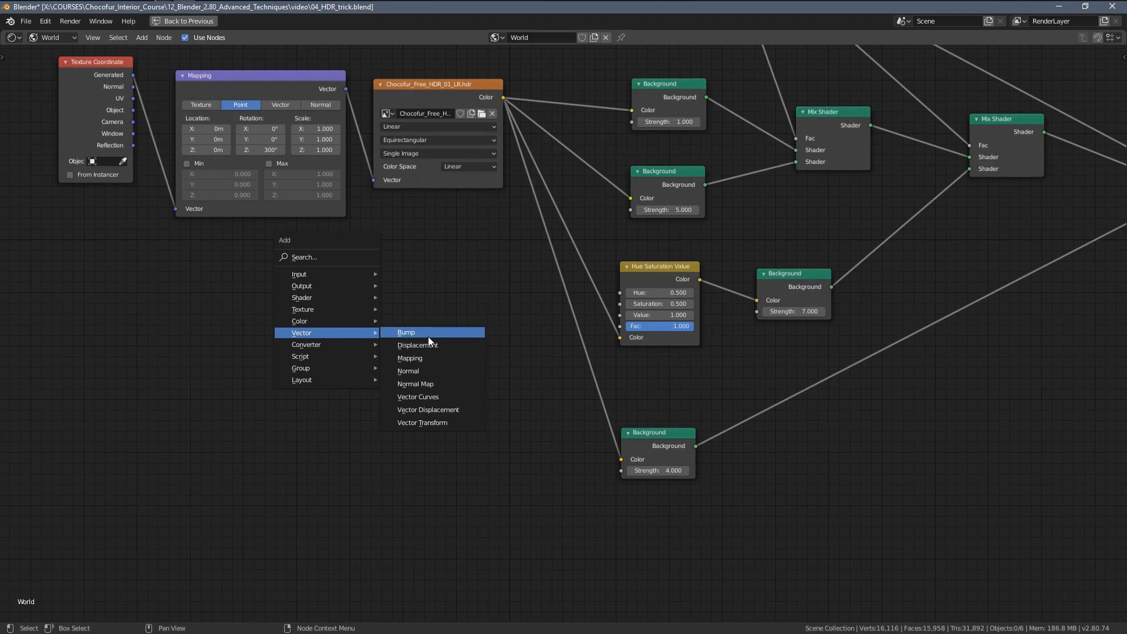
Add a Blackbody node at 7500 K to the World tree, then return to the Layout view.
left_click(406, 332)
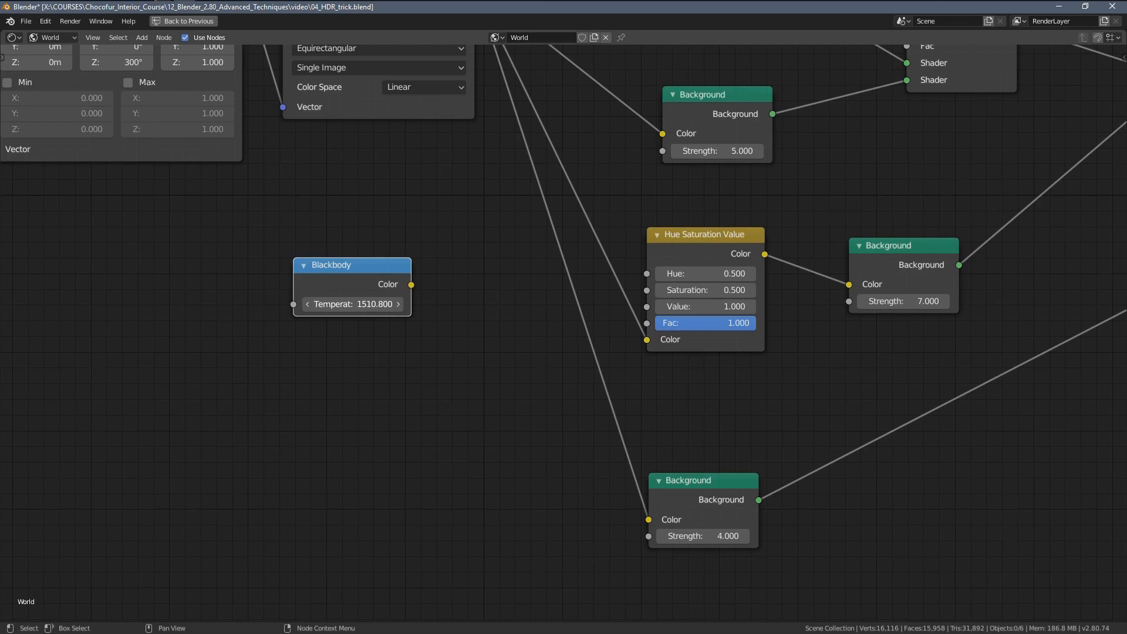
left_click(351, 304)
type("7500.000")
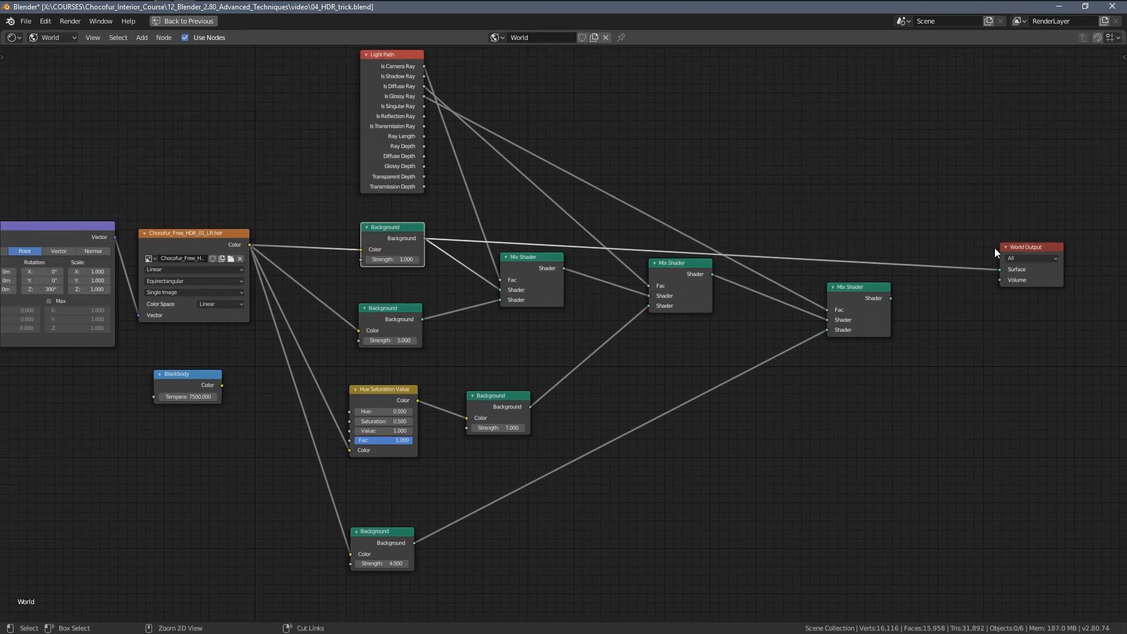
left_click(188, 20)
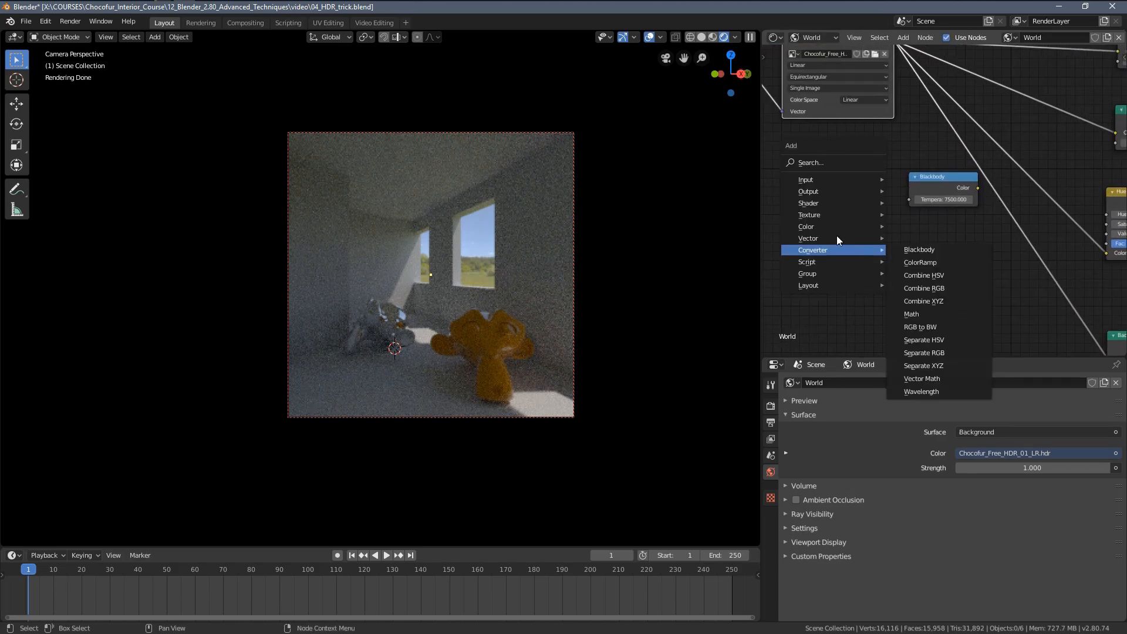
mouse_move(805, 225)
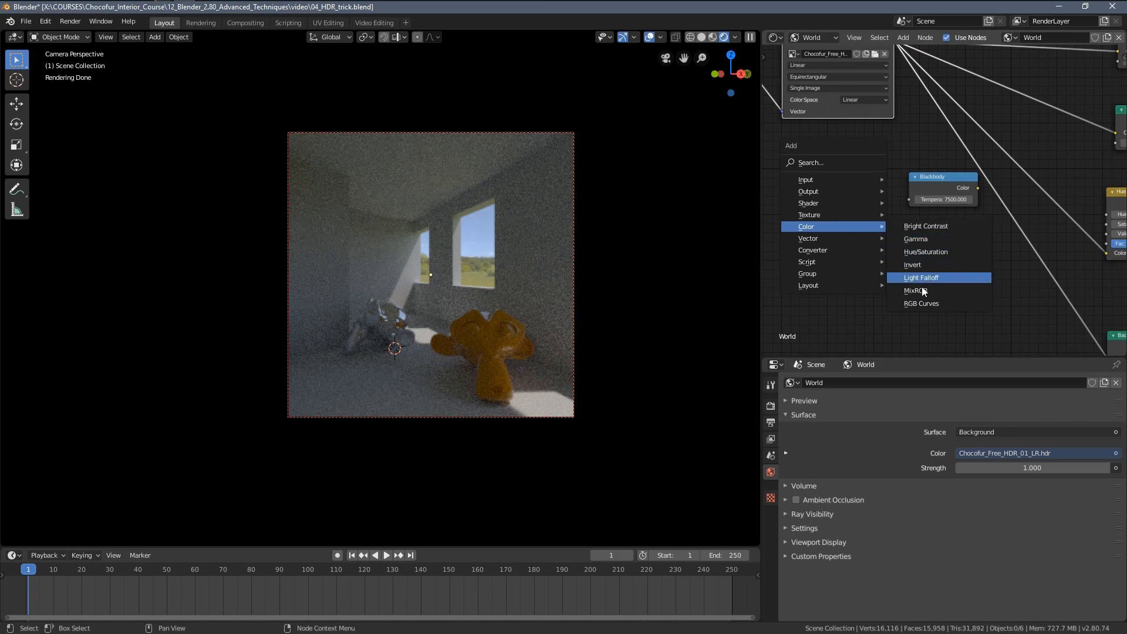
Insert a MixRGB node set to Multiply on the HDR-to-Background link.
left_click(914, 290)
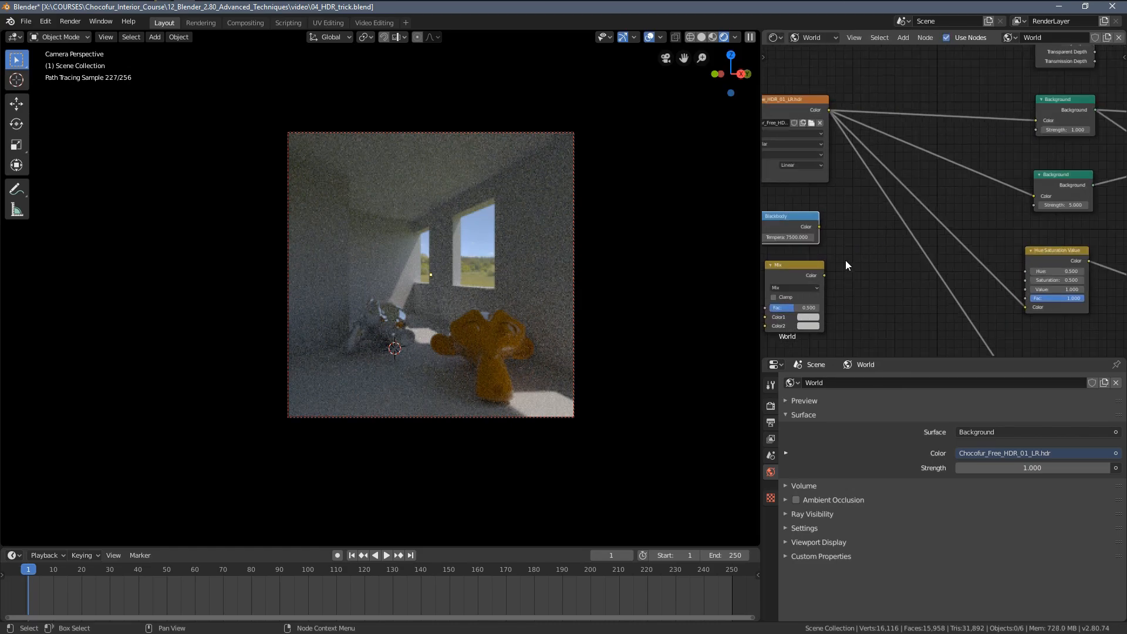
left_click_drag(795, 265, 956, 108)
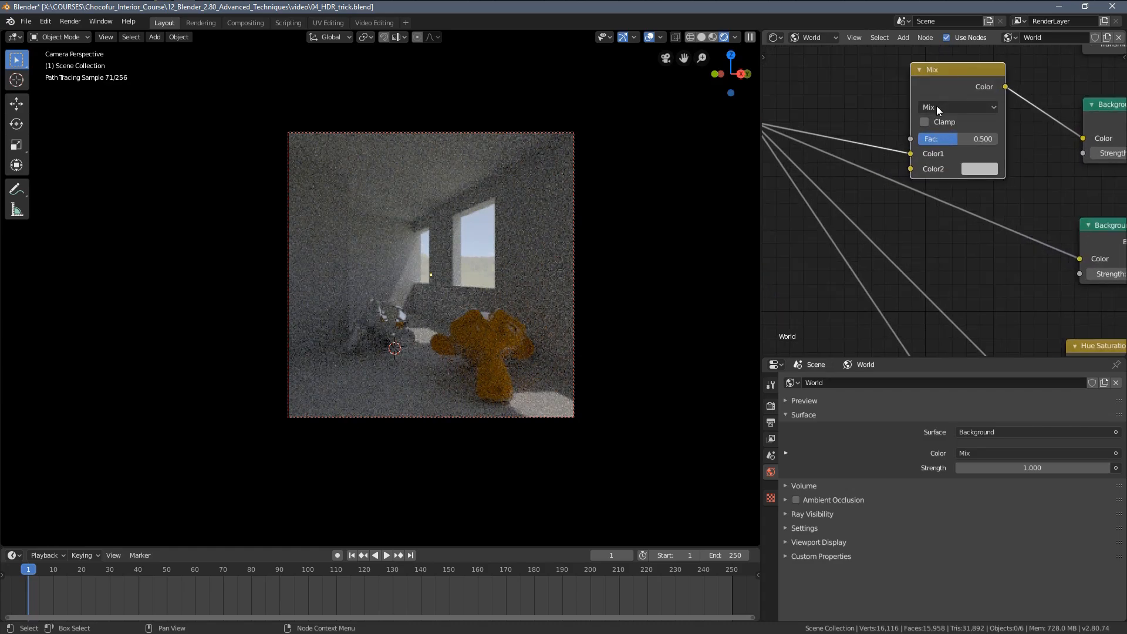
left_click(956, 106)
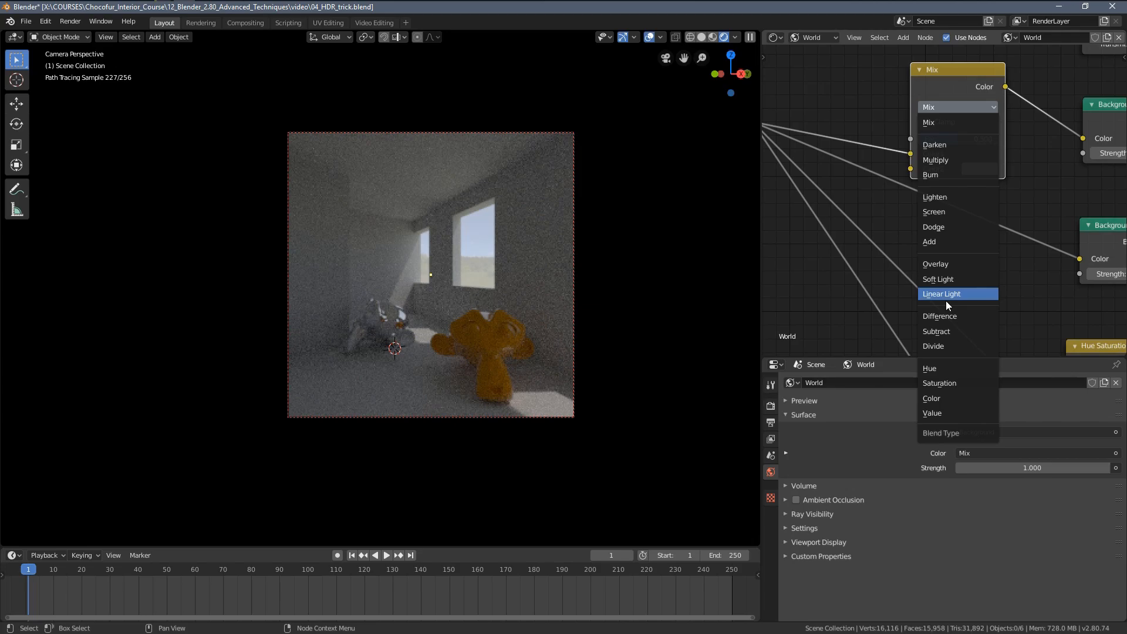
mouse_move(970, 302)
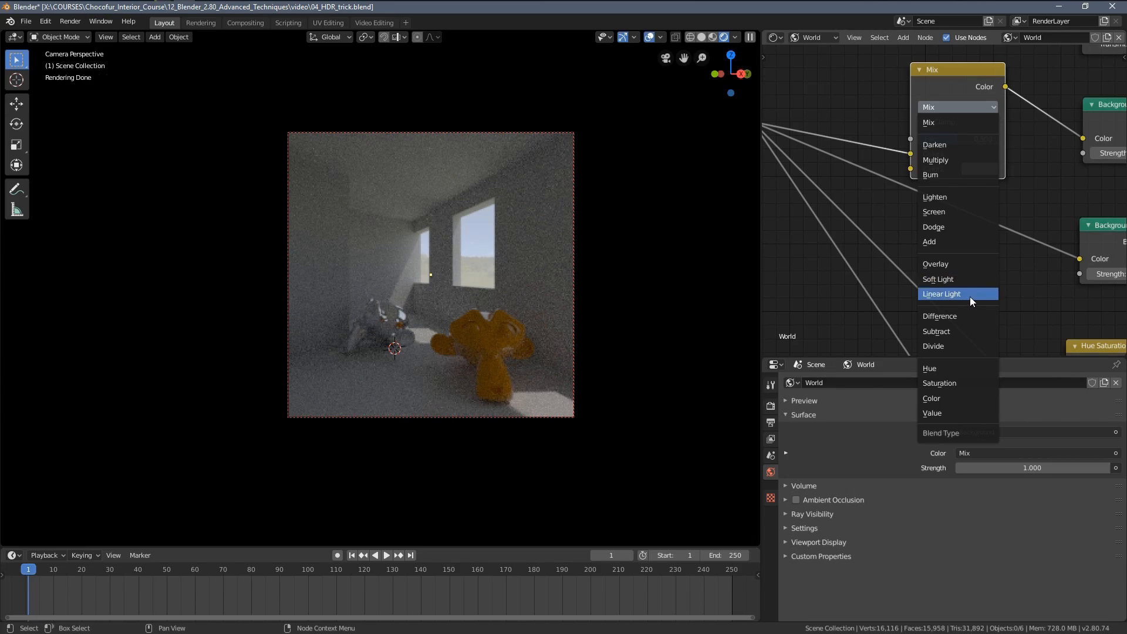
left_click(936, 159)
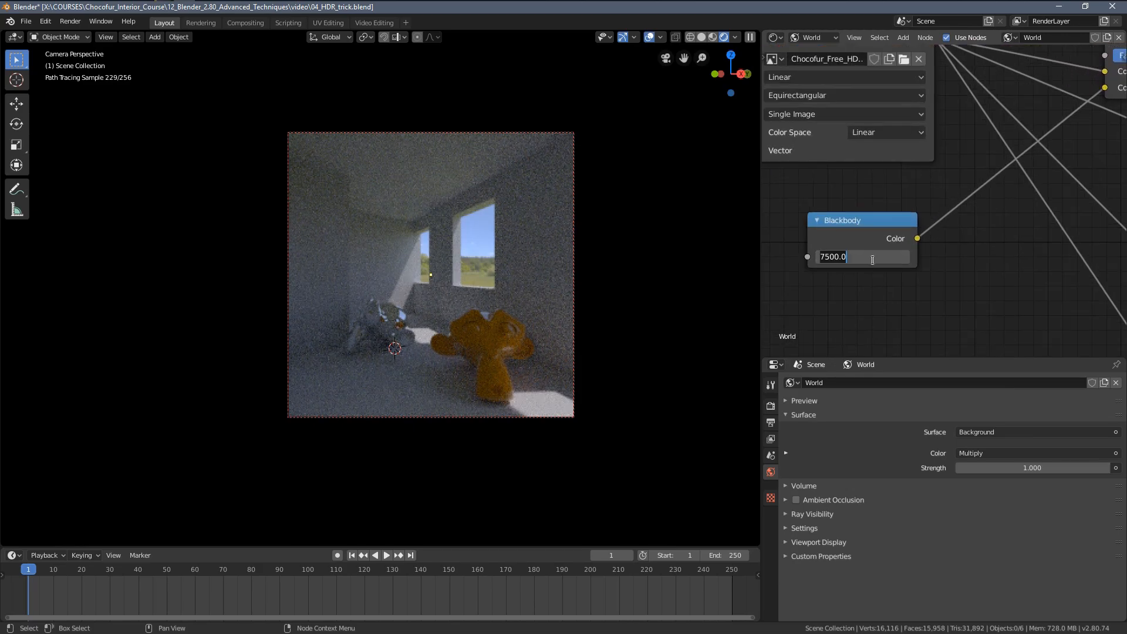
Enter 6000 K as the Blackbody temperature feeding the Multiply tint.
type("400.0")
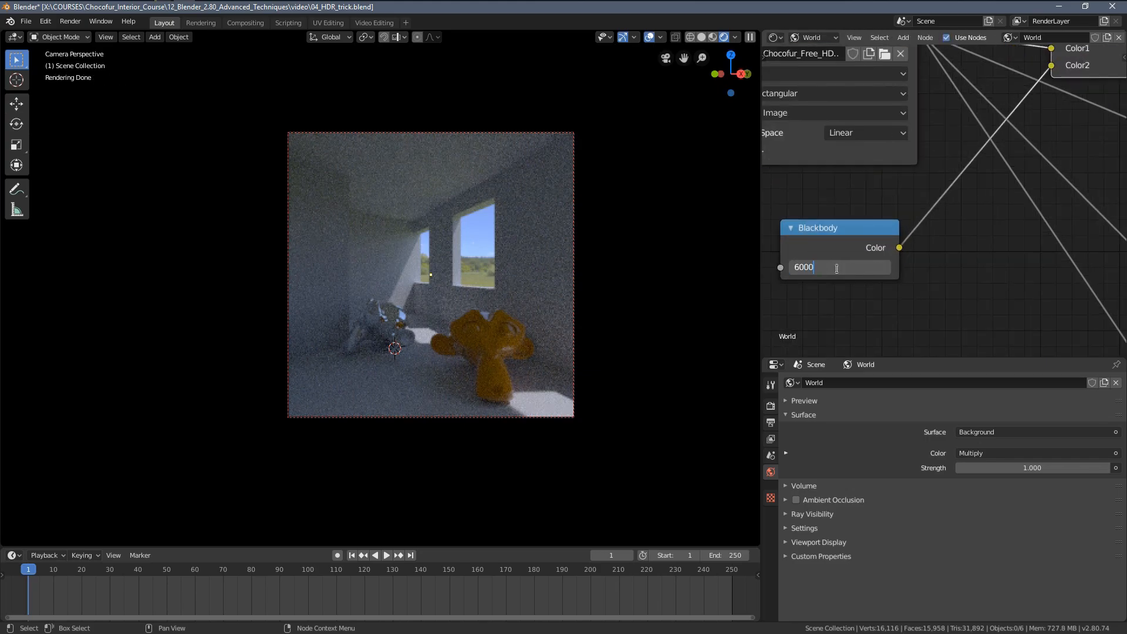
key("Return")
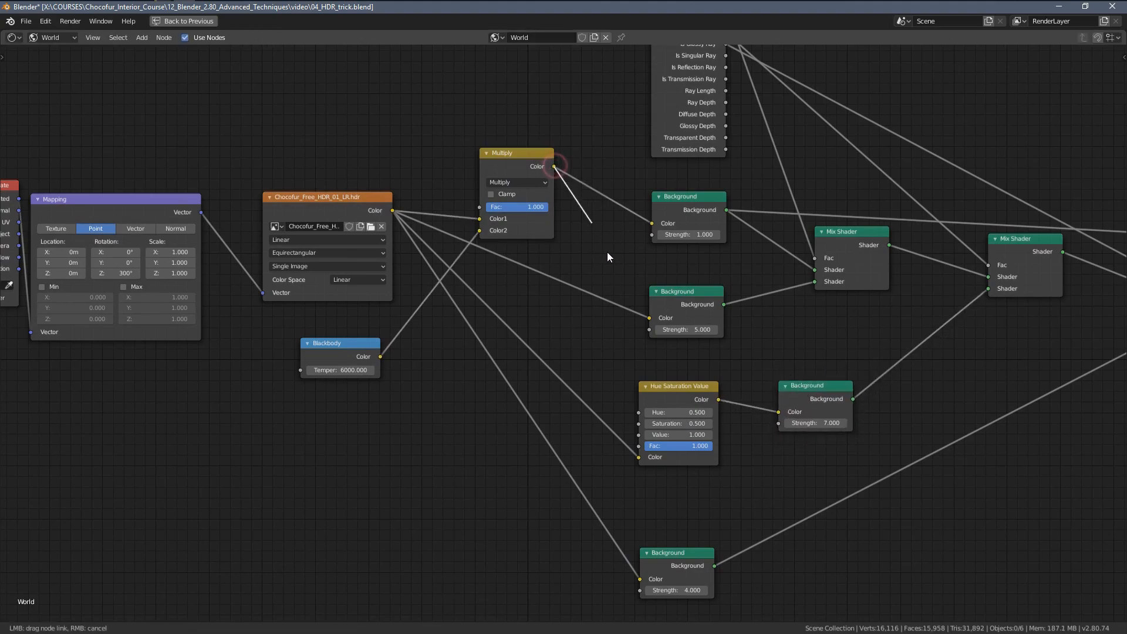
Route the Multiply colour into the remaining Background and desaturation branches and render.
left_click_drag(678, 387, 641, 378)
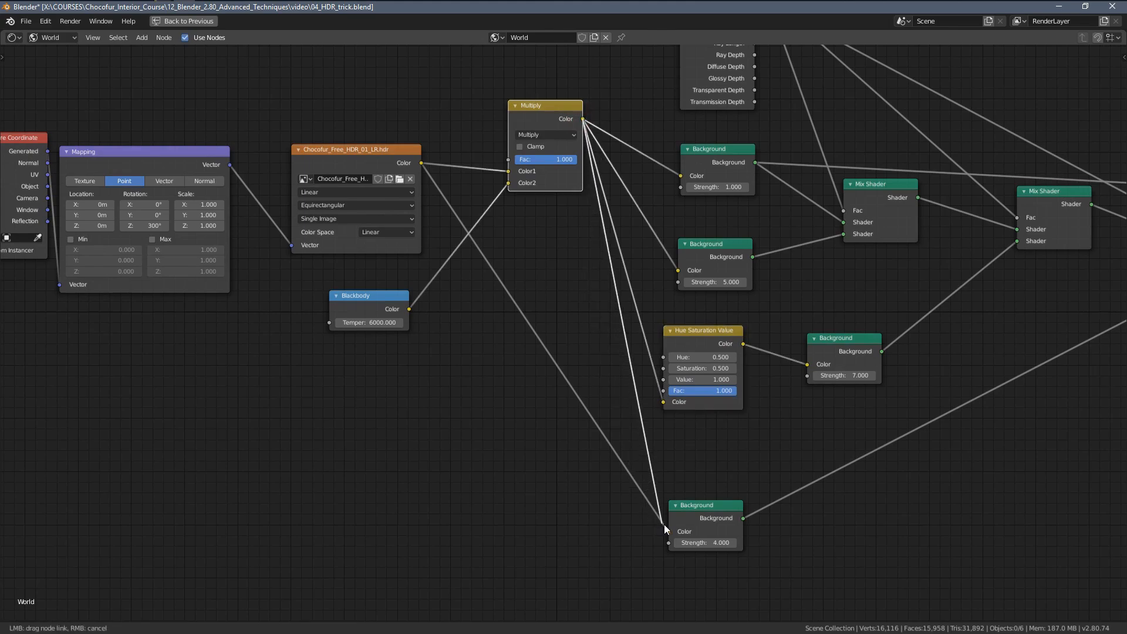
left_click(163, 22)
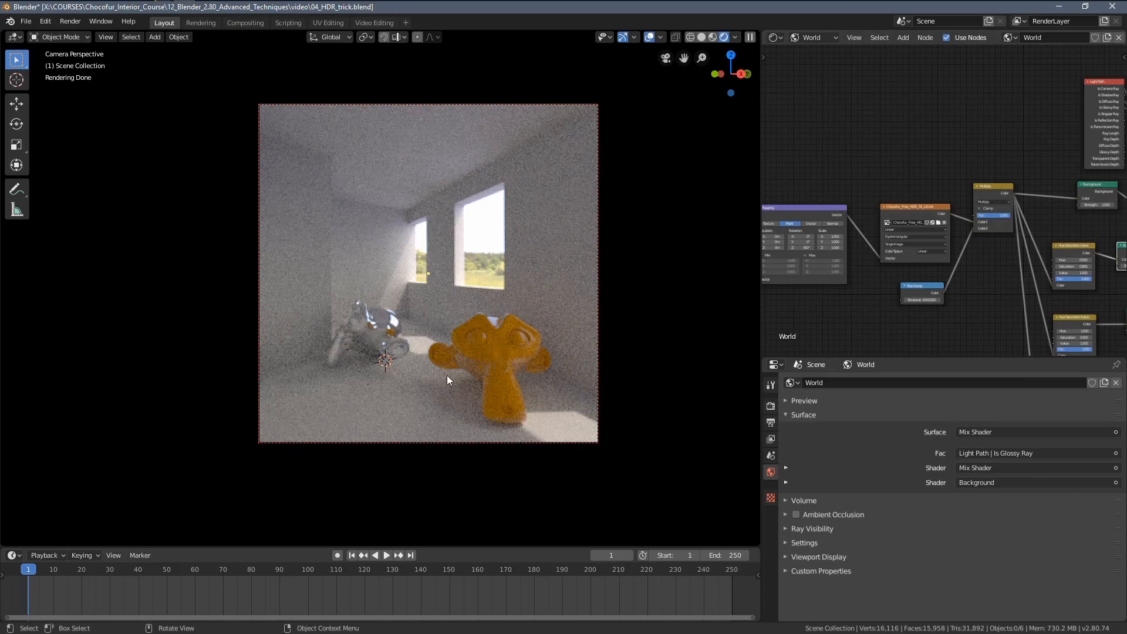
mouse_move(459, 293)
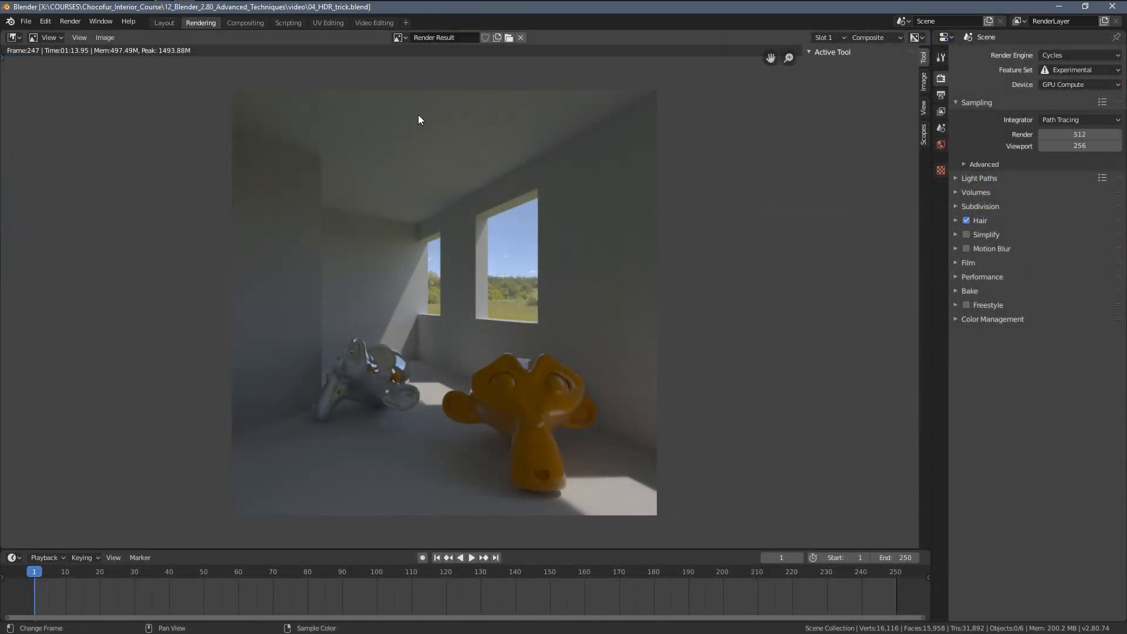
Toggle between render Slot 1 and Slot 2 to compare the earlier and brighter results.
left_click(827, 38)
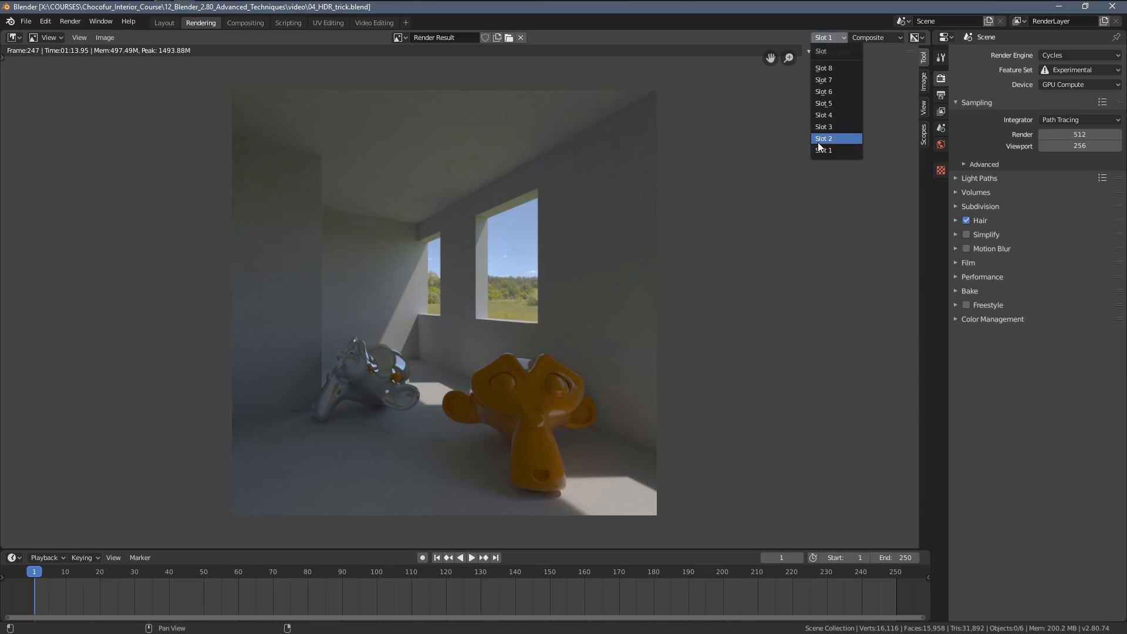
left_click(823, 139)
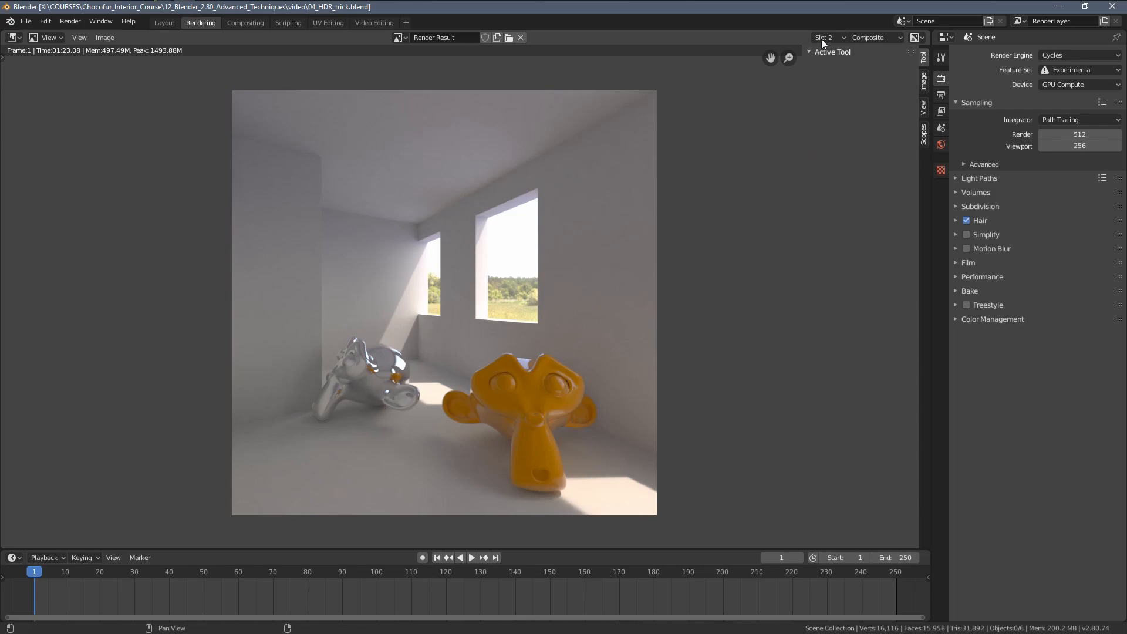
left_click(828, 38)
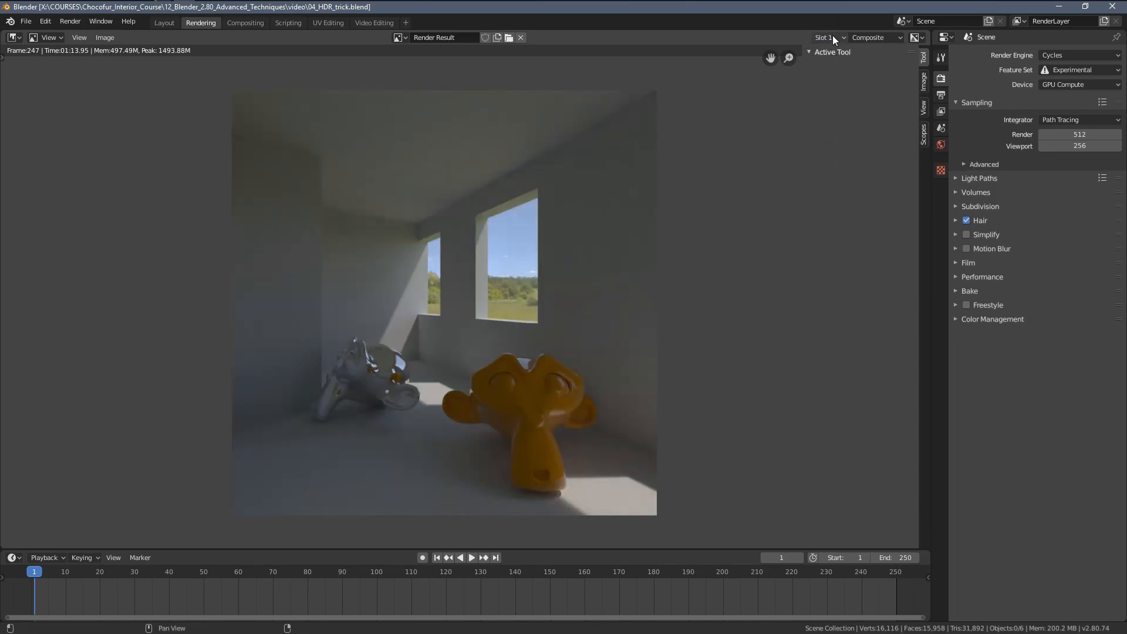
left_click(828, 37)
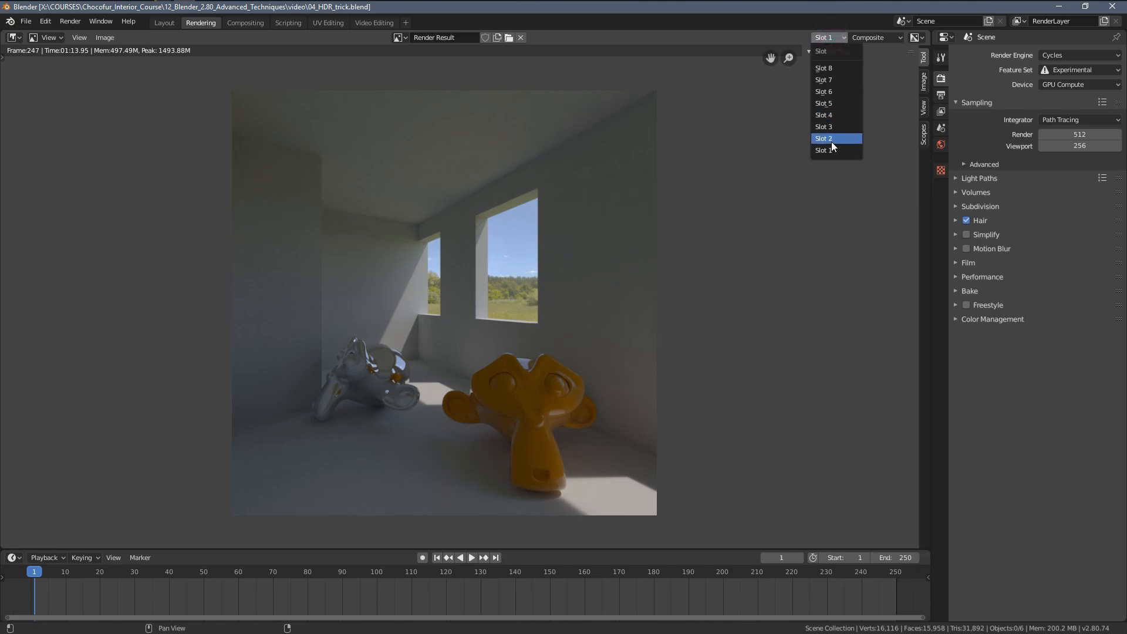
left_click(822, 138)
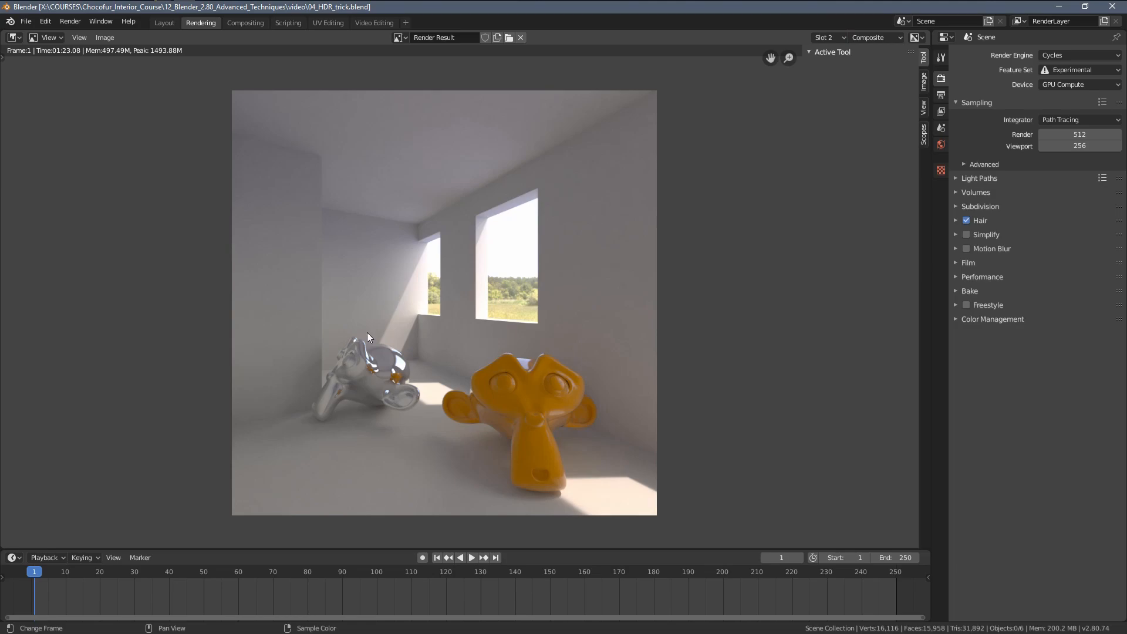
mouse_move(352, 498)
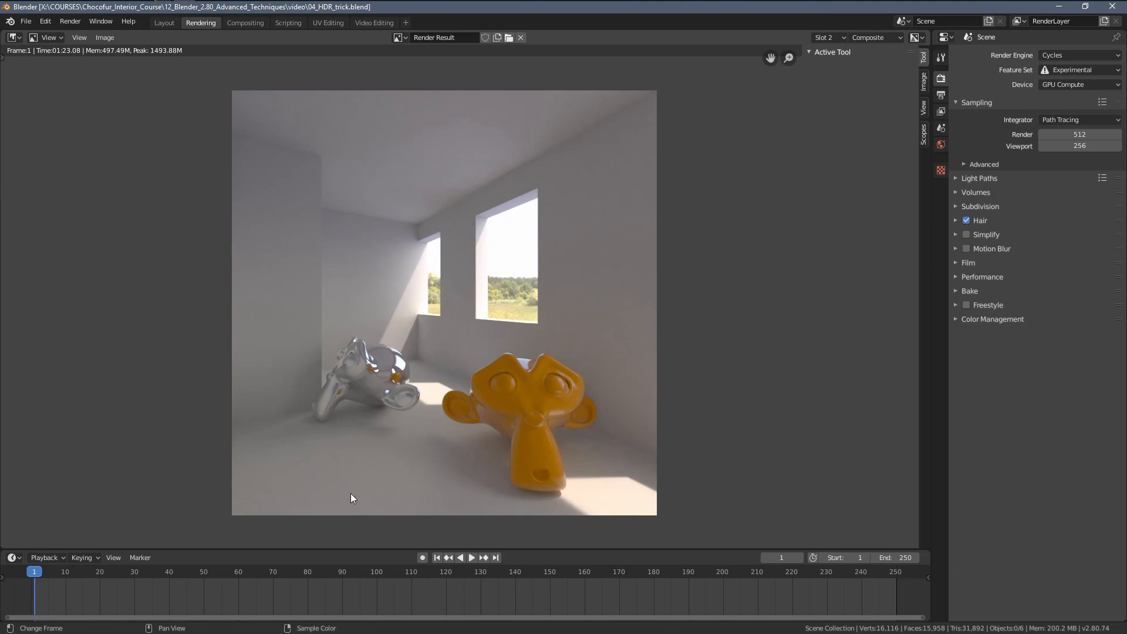
mouse_move(535, 232)
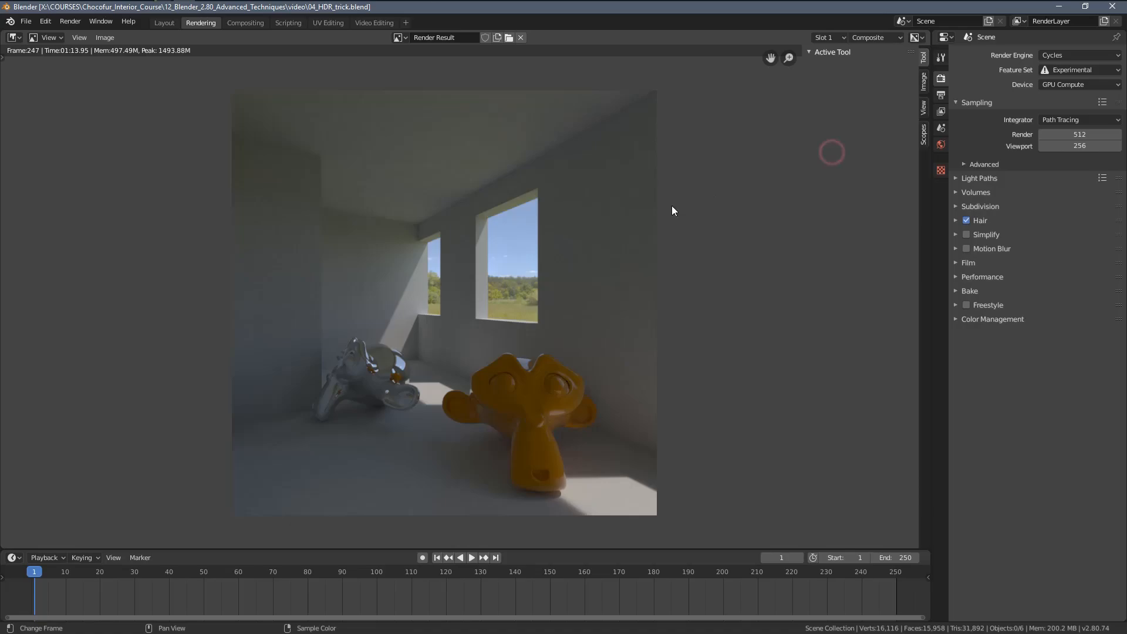
Pick empty Slot 3 for the next render and bring back the full World node tree.
left_click(827, 36)
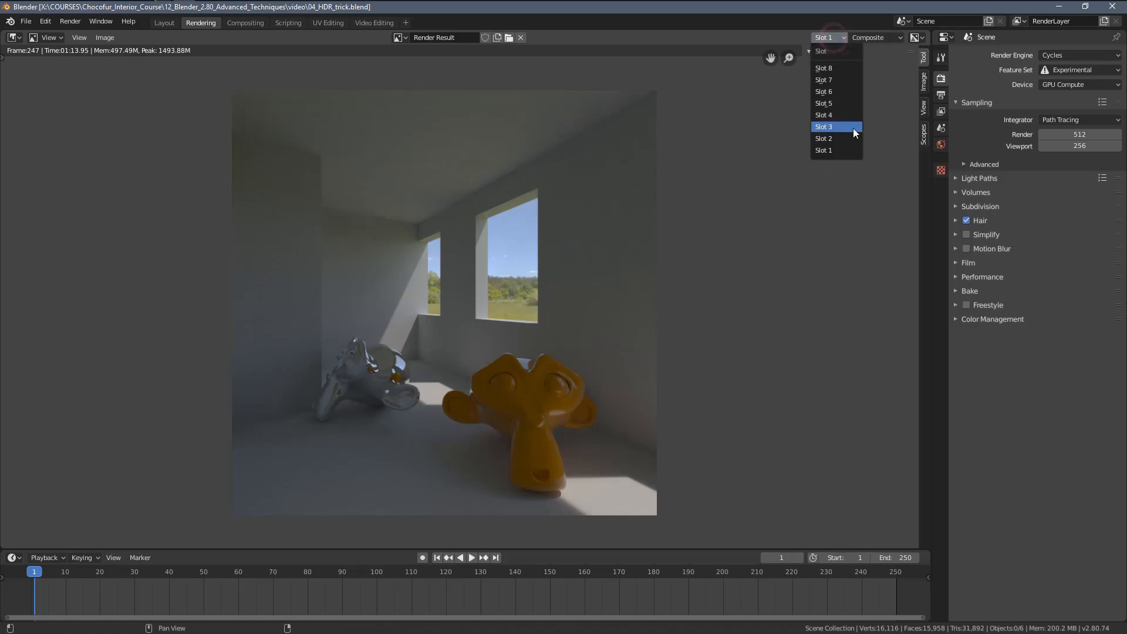
left_click(163, 23)
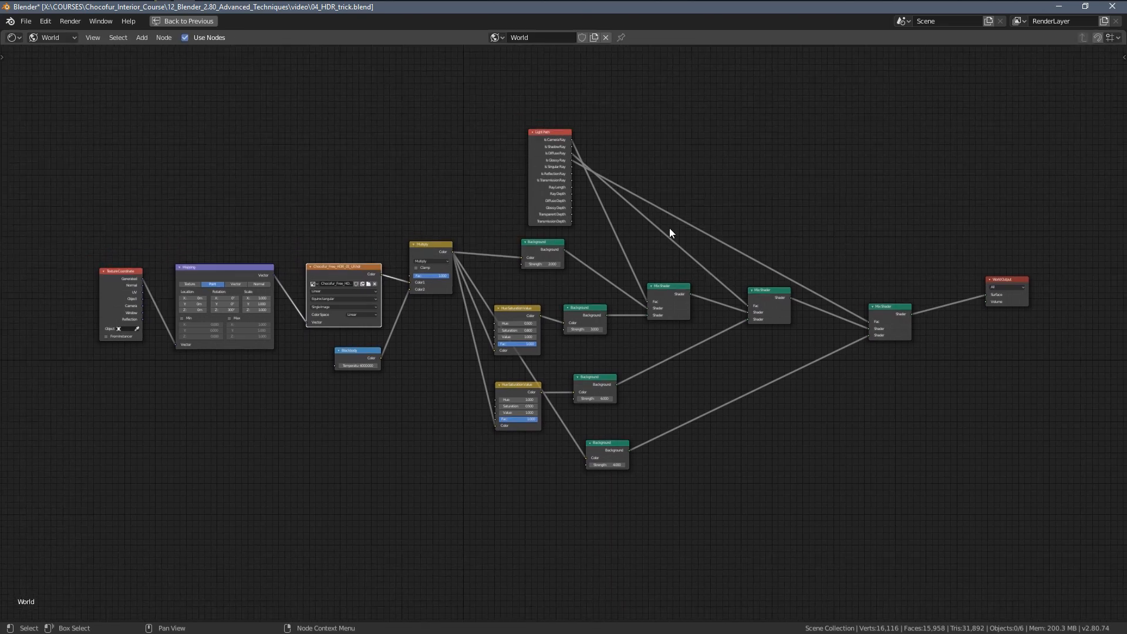
left_click_drag(542, 244, 568, 255)
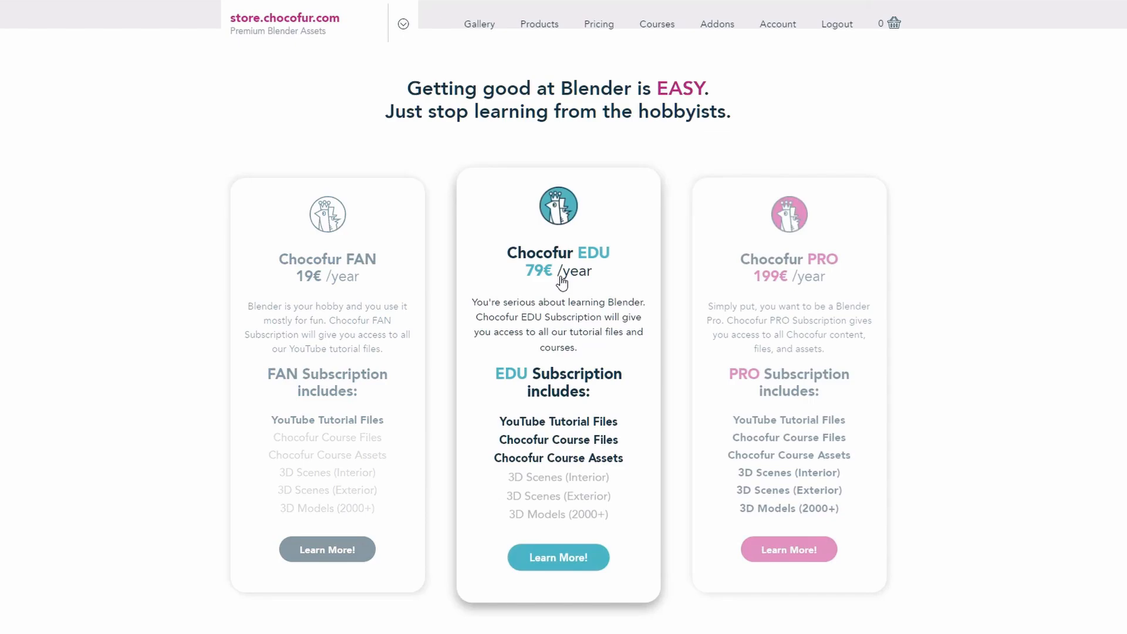
mouse_move(327, 287)
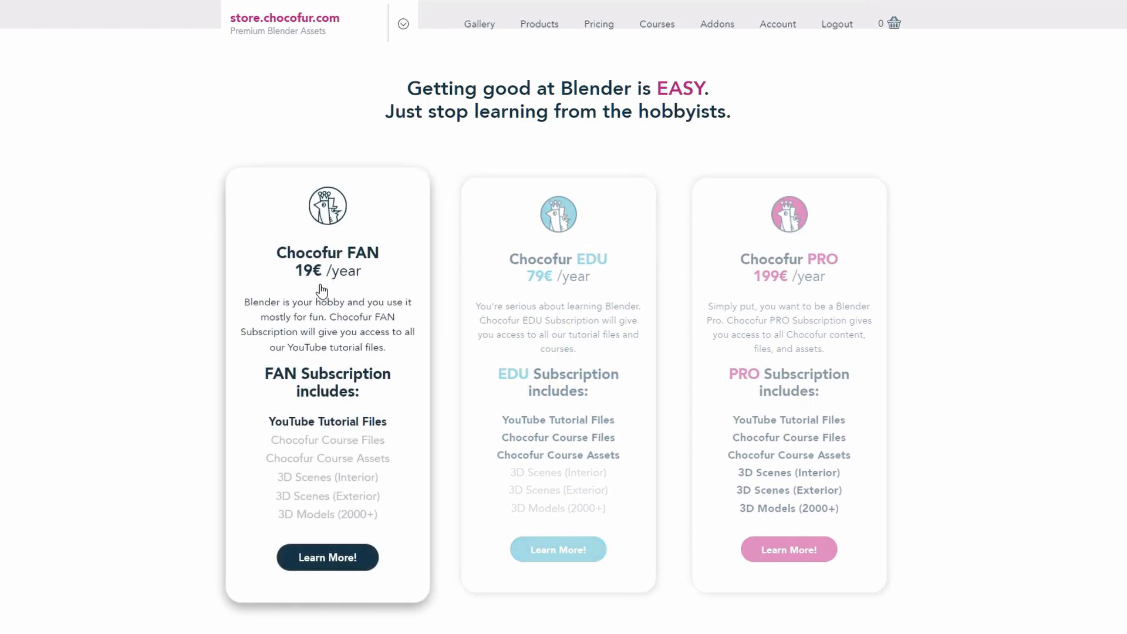